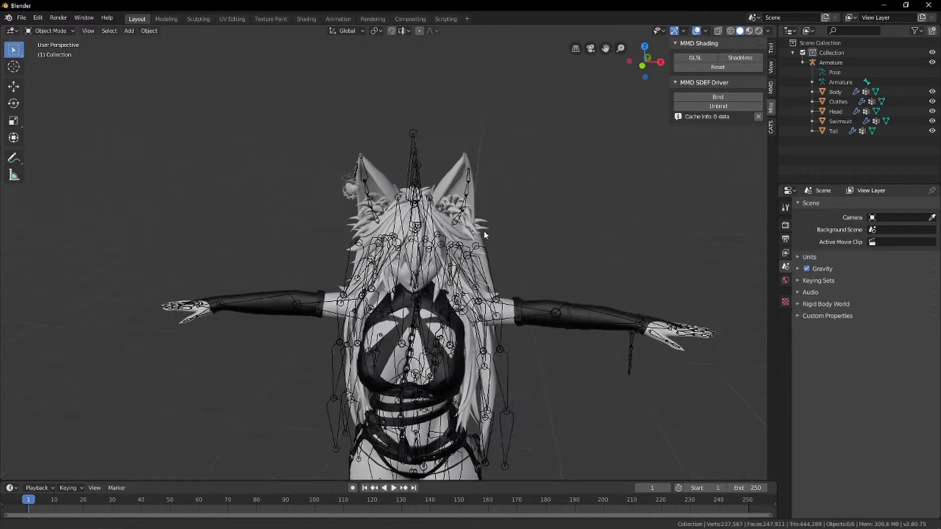
Orbit the viewport to see the avatar from another side.
left_click_drag(485, 234, 749, 383)
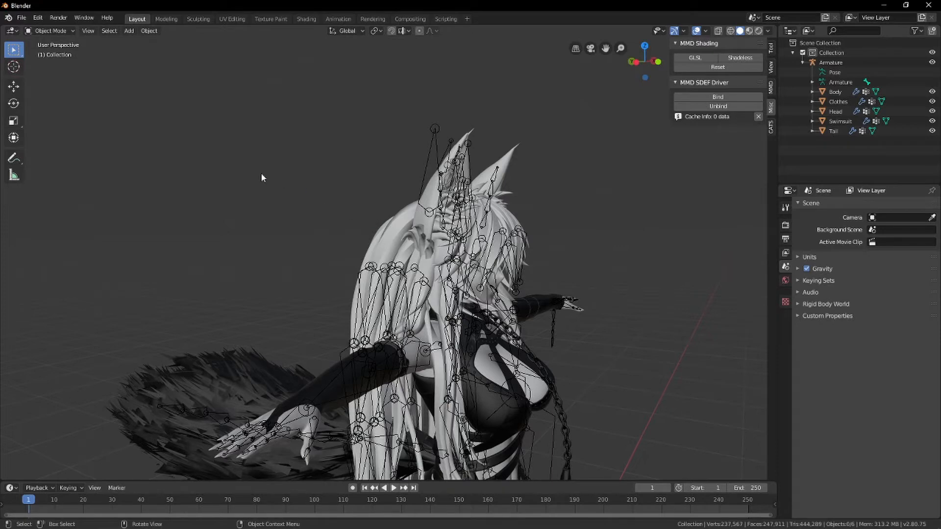
mouse_move(262, 182)
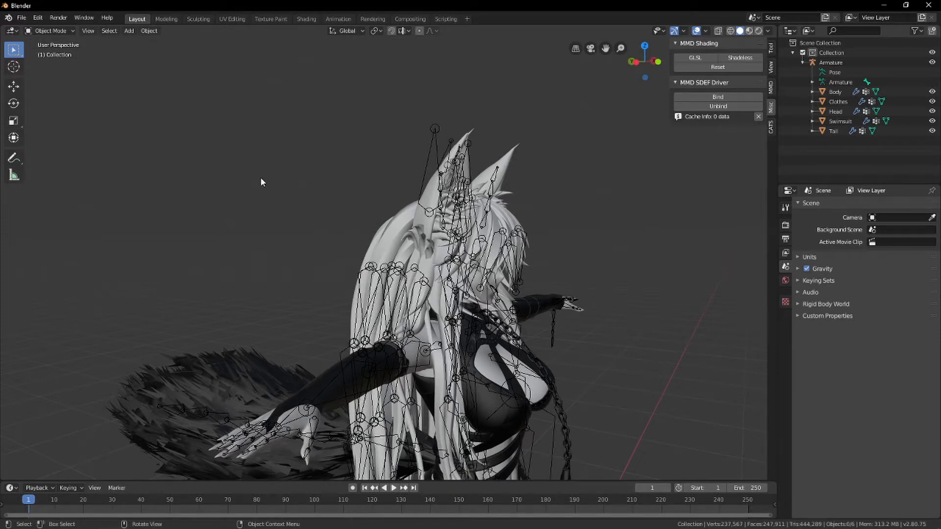
mouse_move(341, 216)
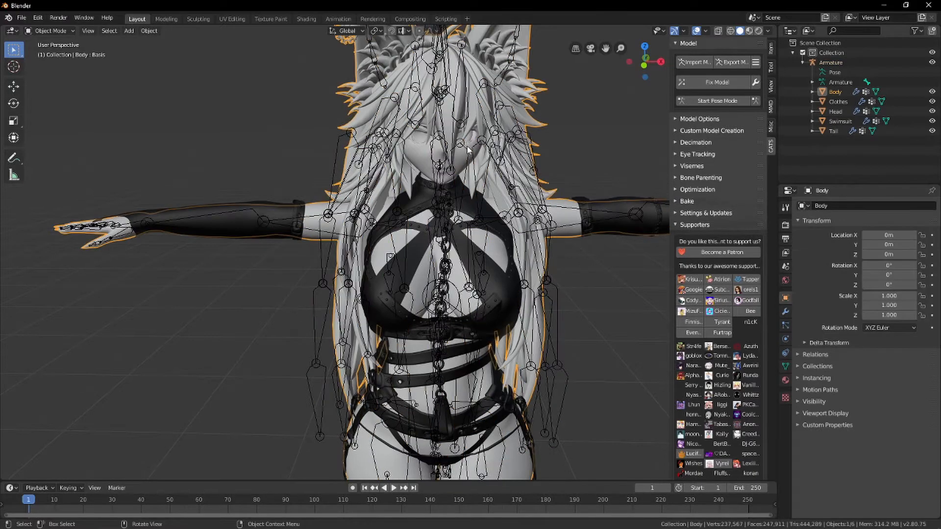
Select the Body mesh, expand CATS Model Options, and enter Edit Mode.
left_click(831, 62)
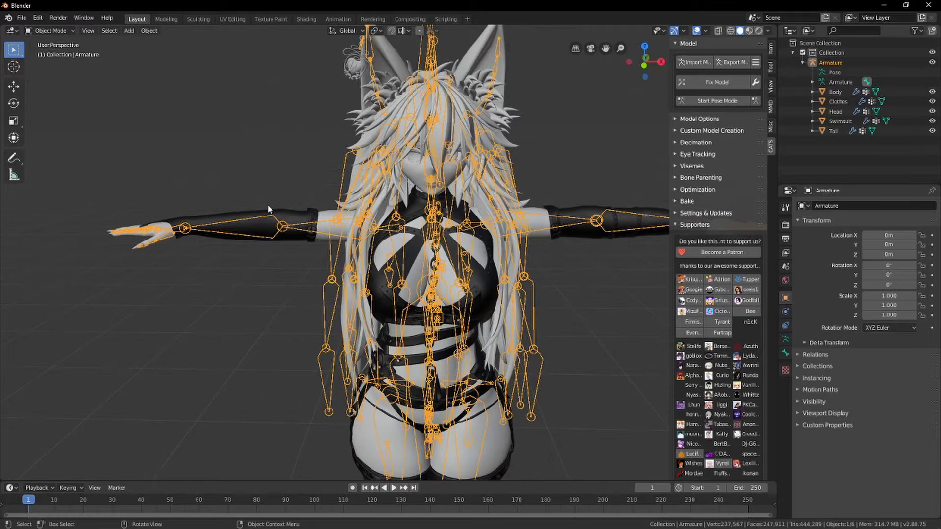
mouse_move(229, 290)
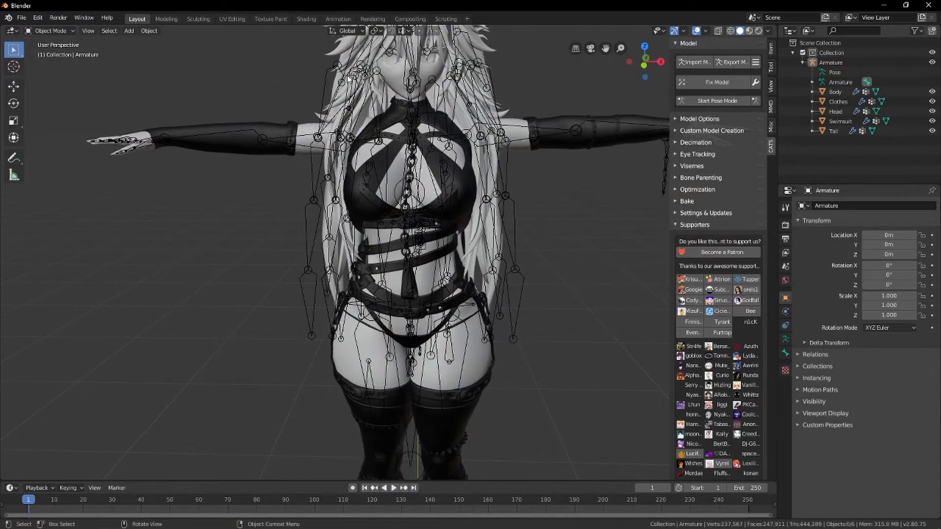
mouse_move(450, 177)
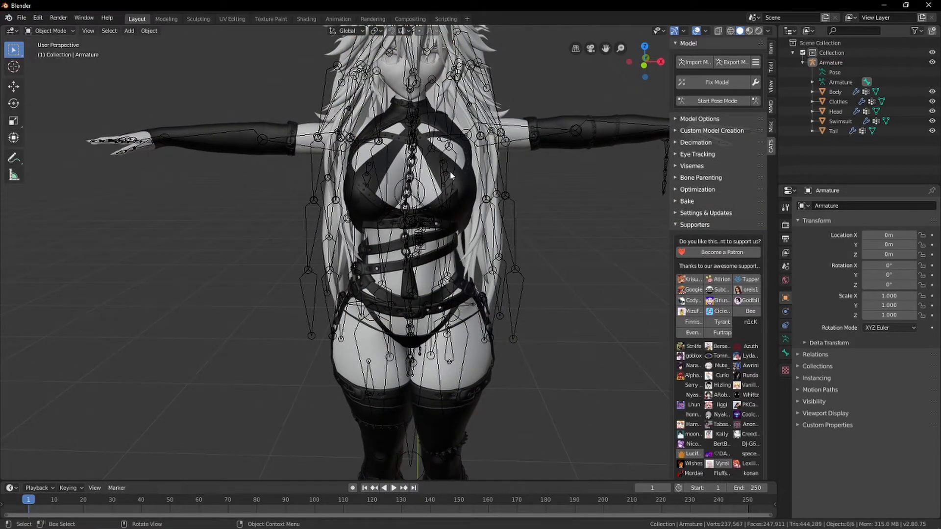
mouse_move(315, 150)
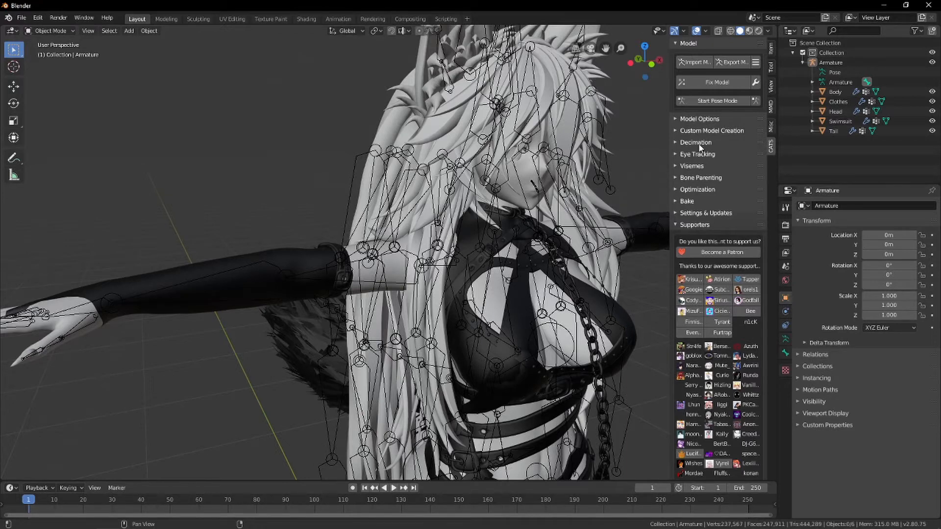
left_click(835, 91)
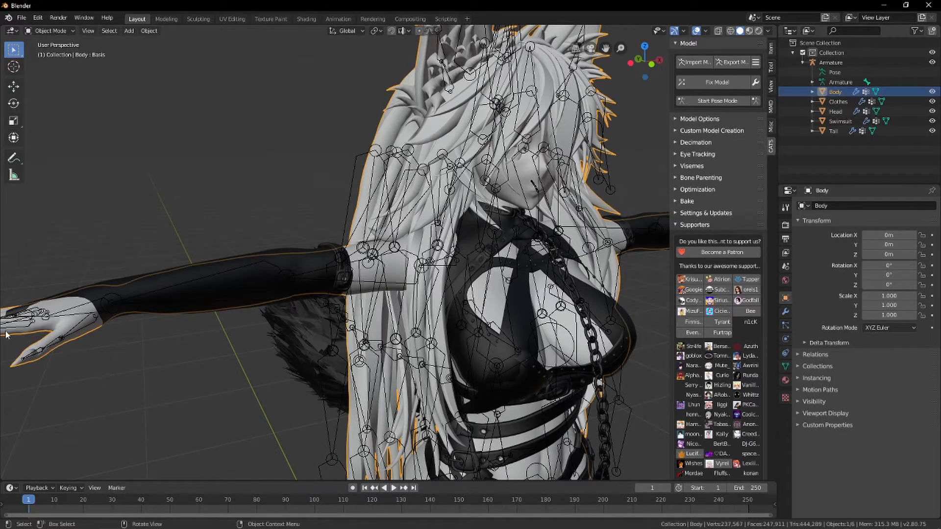
left_click(700, 118)
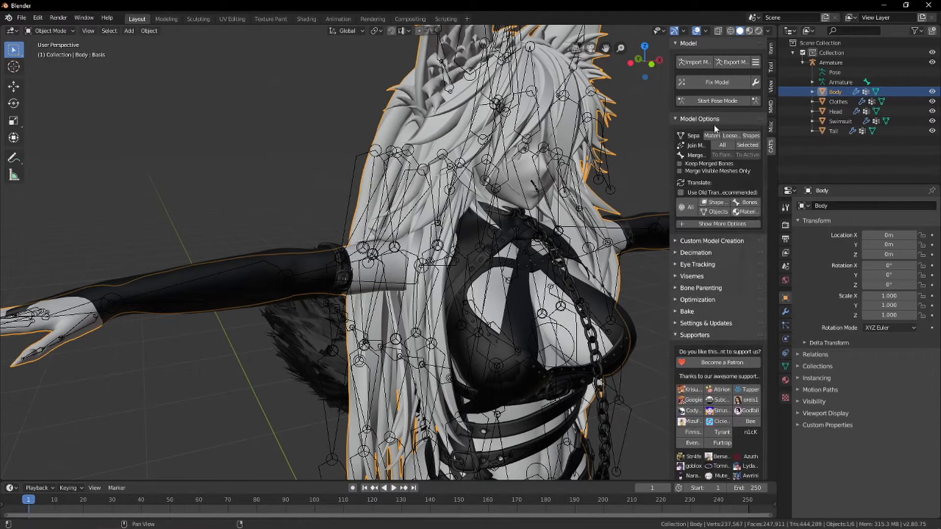
left_click(52, 31)
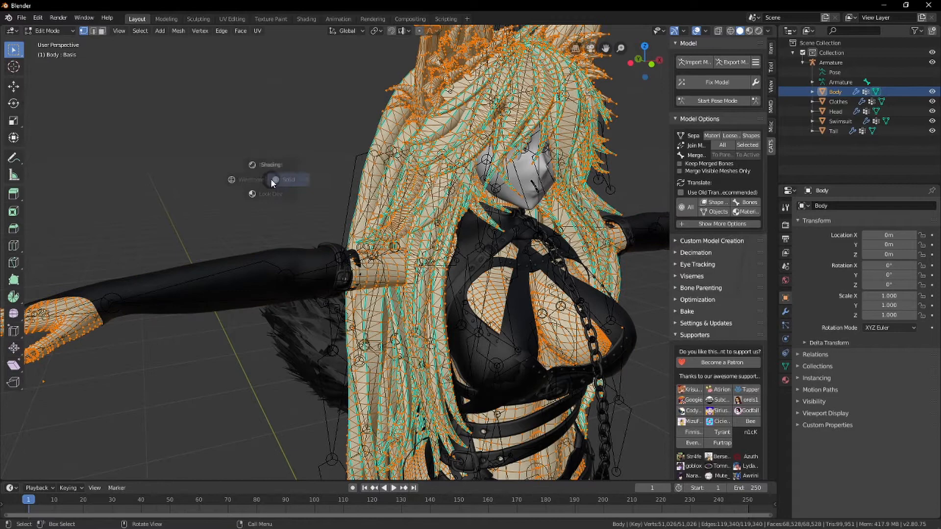
In wireframe view, box-select the vertices of the outstretched right hand on Body.
left_click(262, 180)
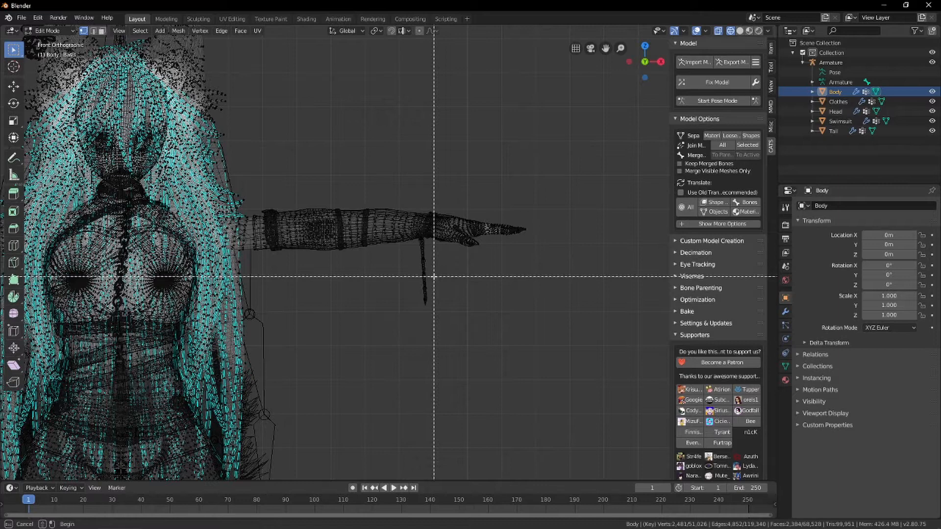
left_click_drag(434, 153, 578, 279)
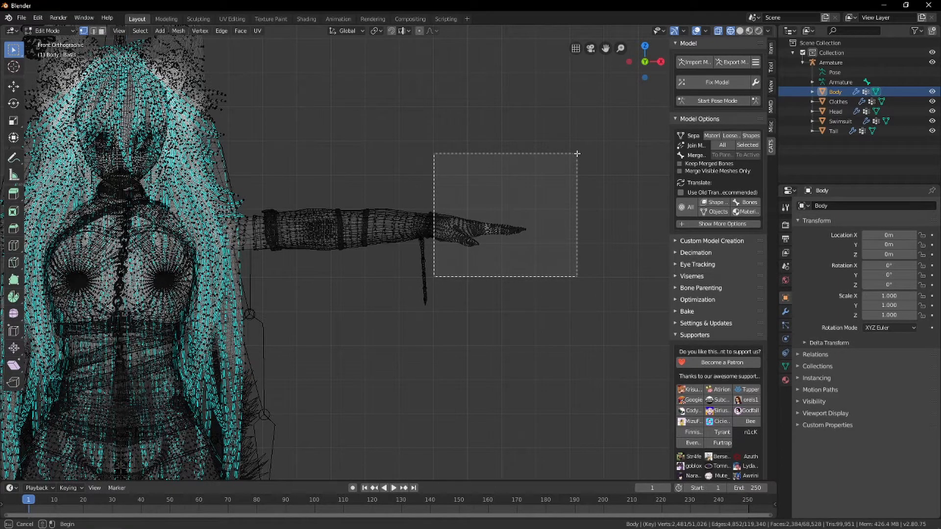
left_click_drag(436, 153, 577, 275)
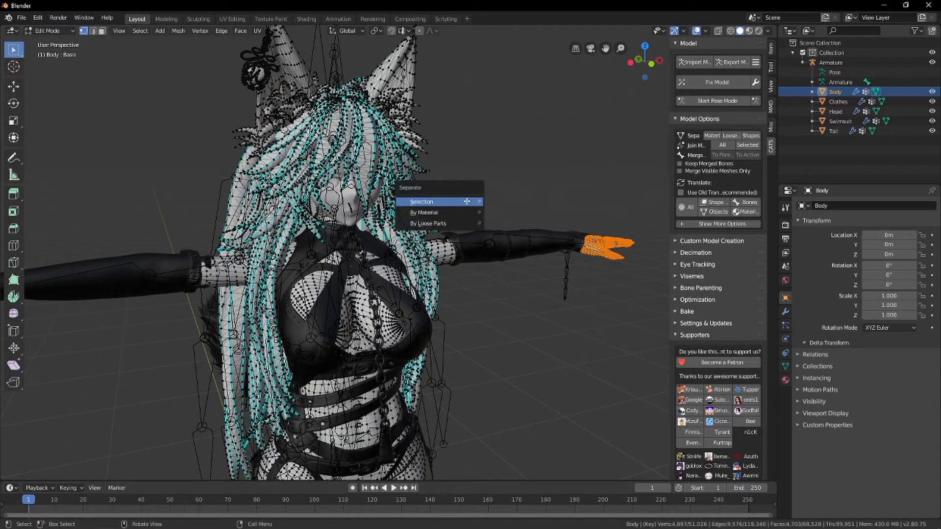
Separate the hand to Body.001, join it with Head, and name the result Head.
left_click(429, 202)
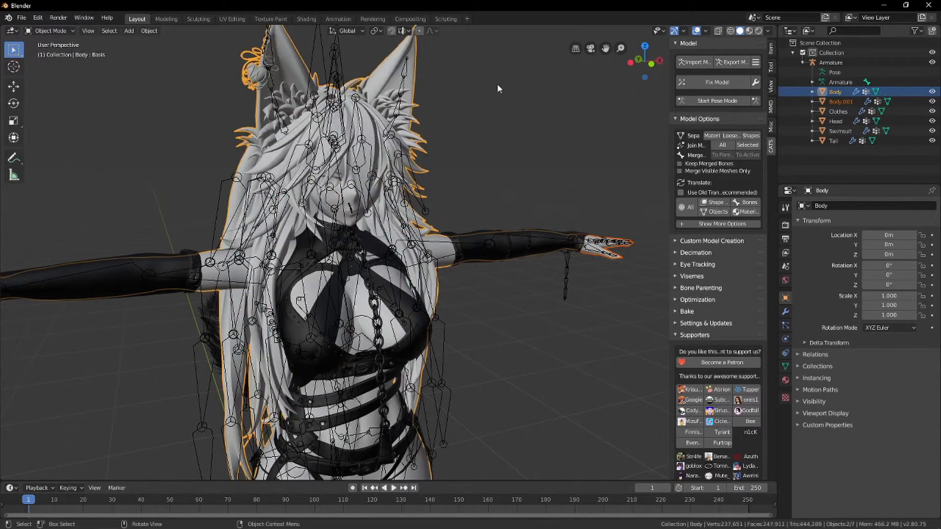
left_click(842, 101)
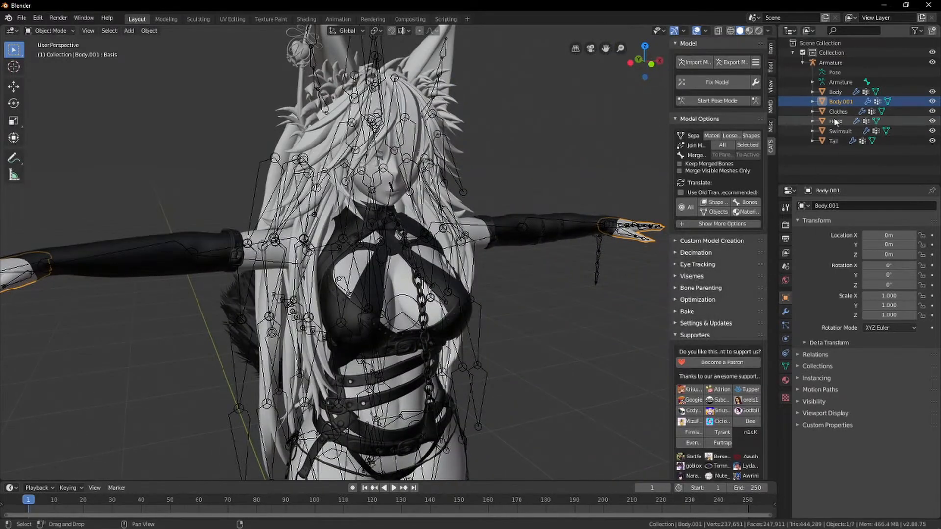
left_click(836, 121)
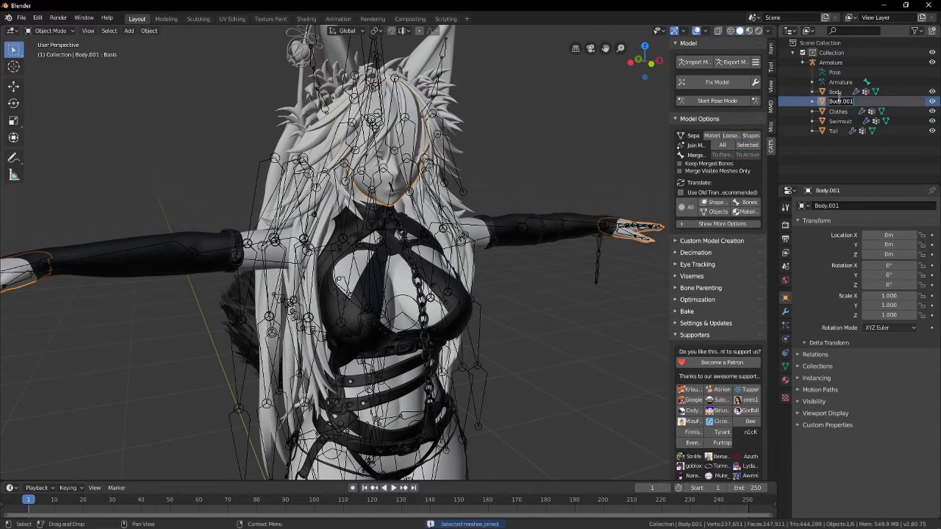
left_click(835, 111)
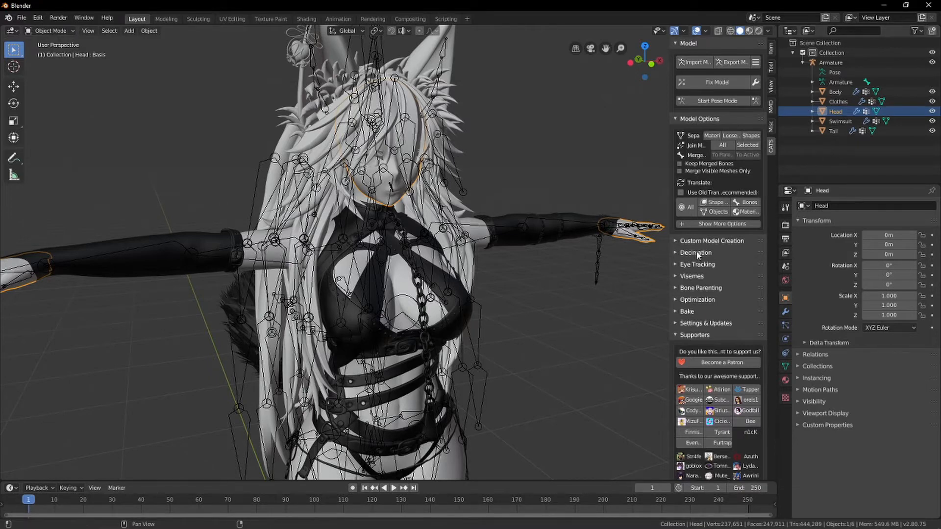
Set CATS decimation to Custom mode with a Meshes whitelist.
left_click(696, 252)
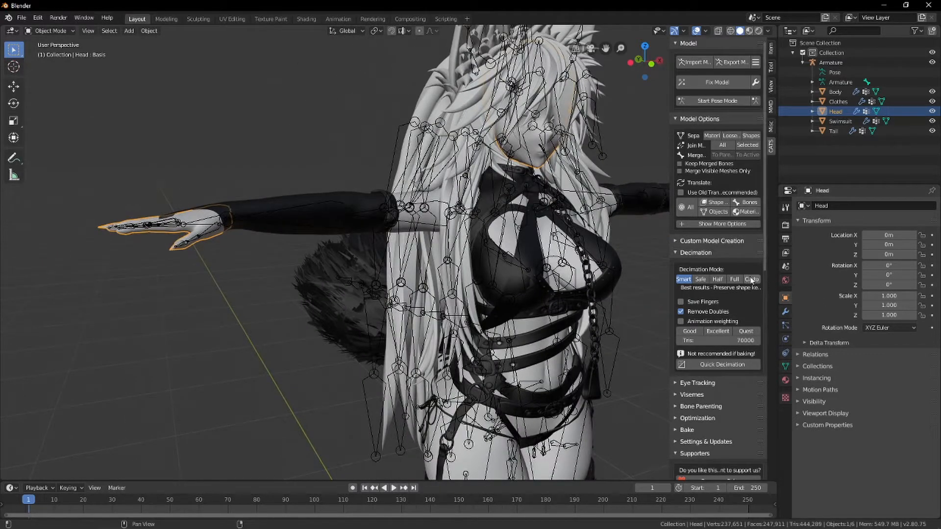
left_click(752, 279)
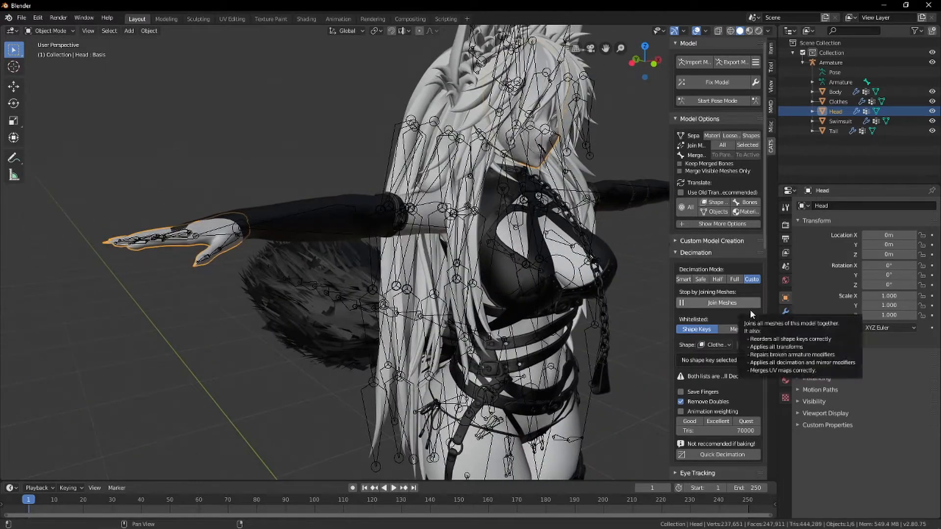
left_click(740, 330)
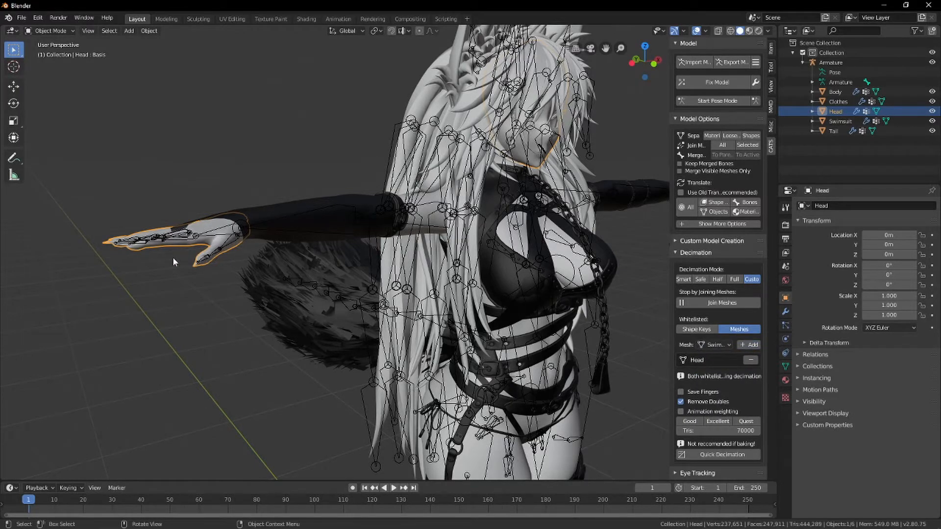
mouse_move(483, 182)
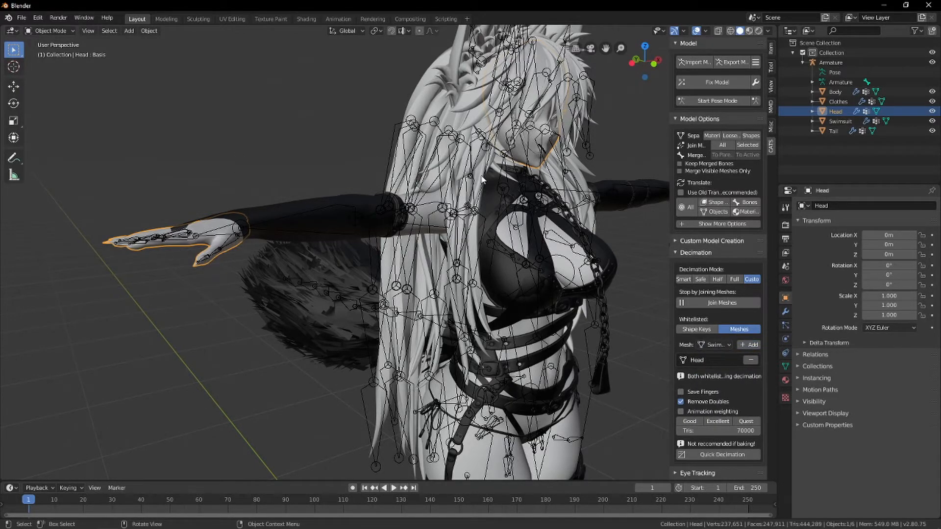
mouse_move(336, 153)
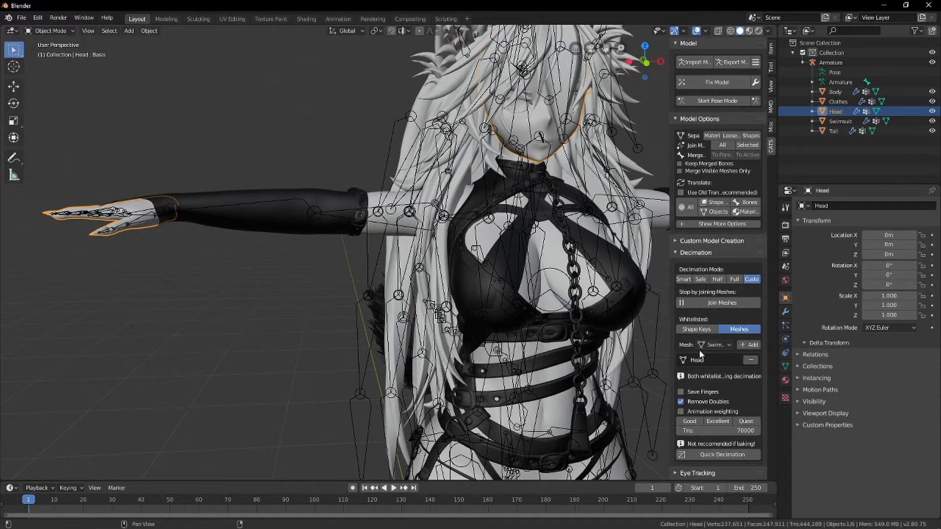
Add Body to the decimation whitelist, then remove it again, leaving Head.
left_click(715, 345)
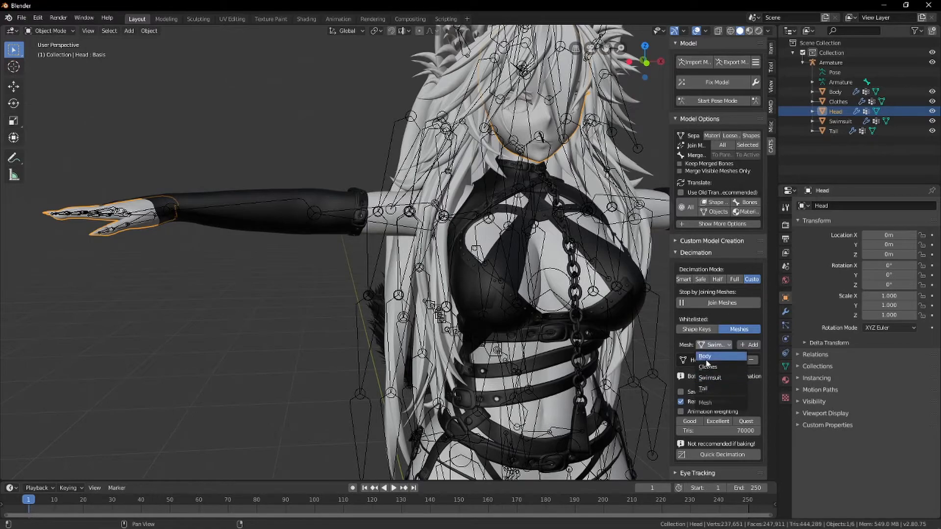
left_click(705, 357)
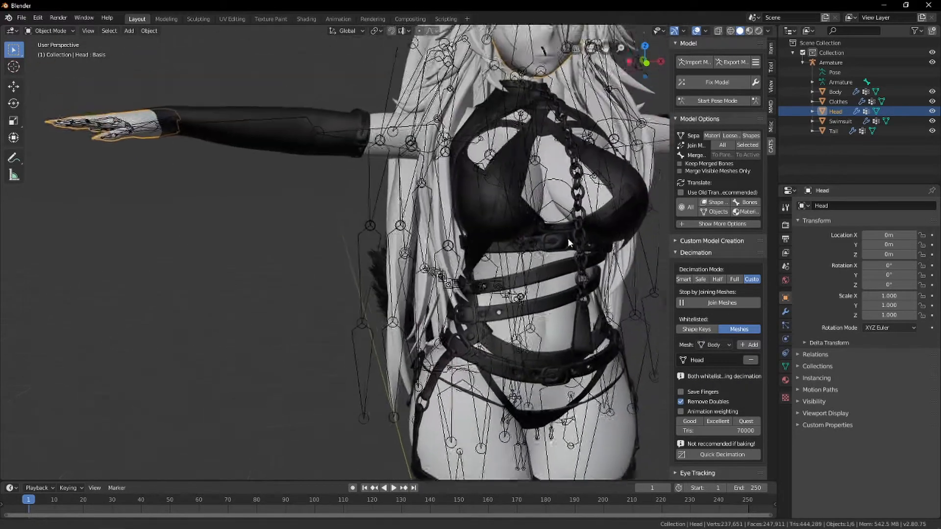
left_click(835, 91)
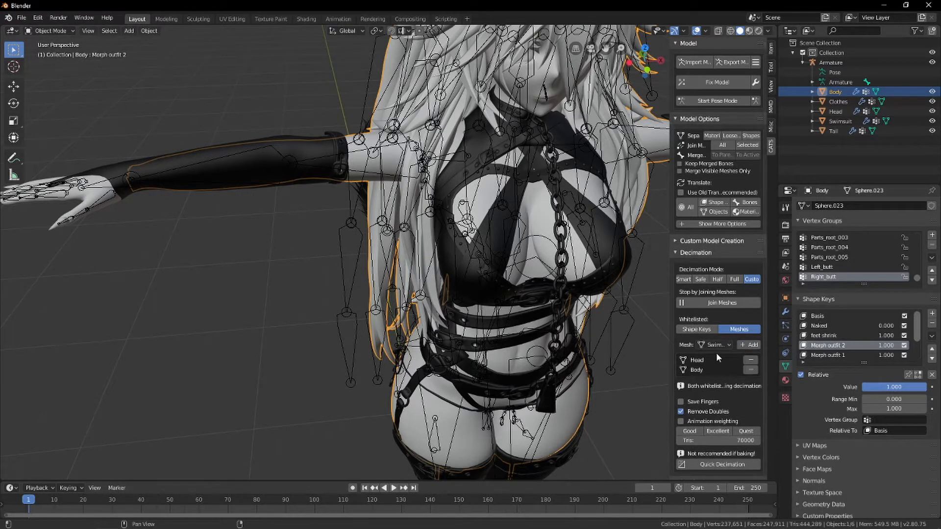
left_click(841, 121)
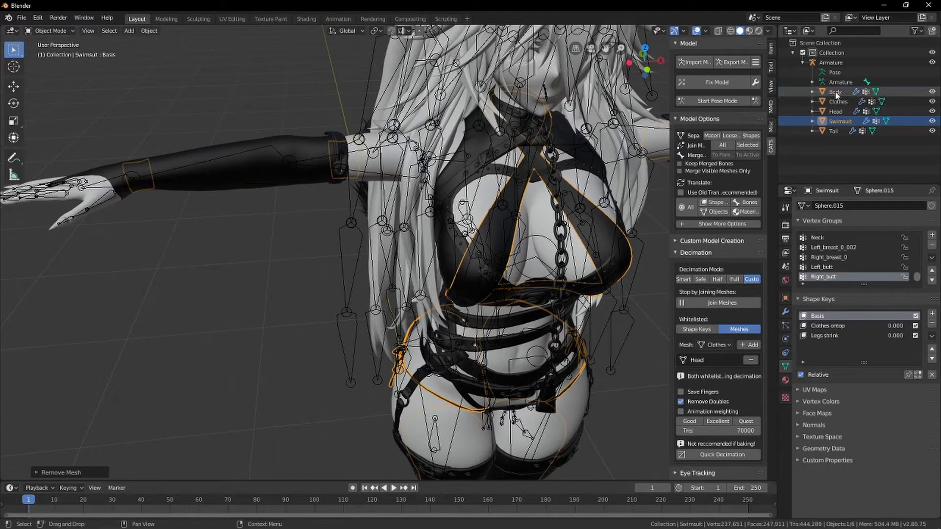
Join the Chain and hair meshes into an object named Hair, and rename Body.004.
left_click(835, 92)
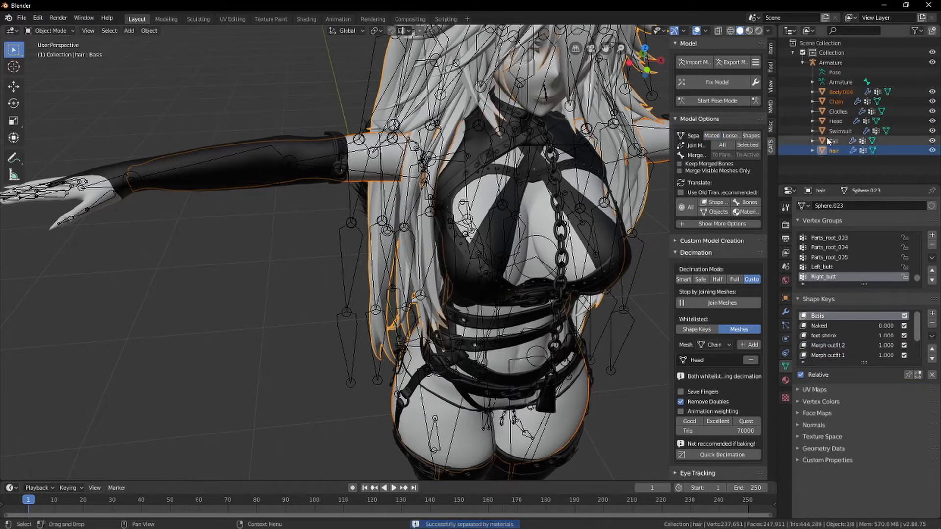
left_click(836, 102)
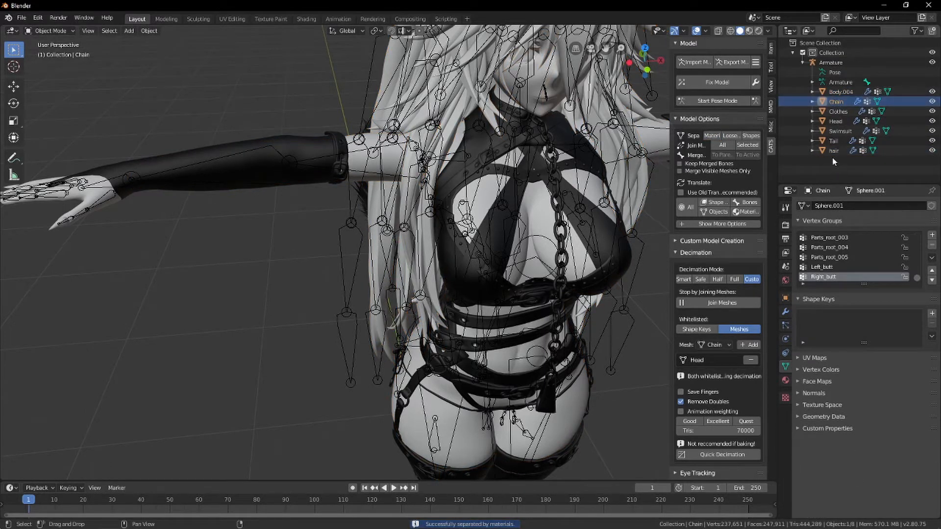
left_click(834, 150)
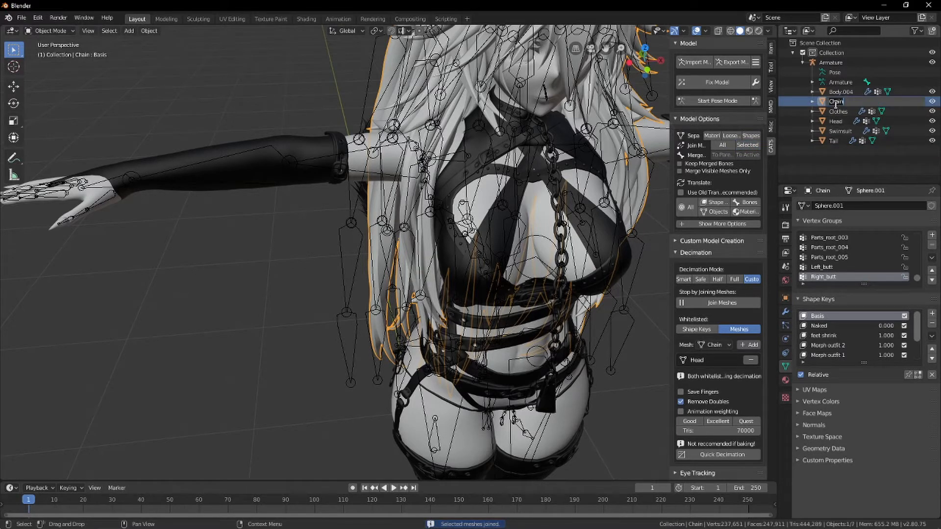
left_click(838, 111)
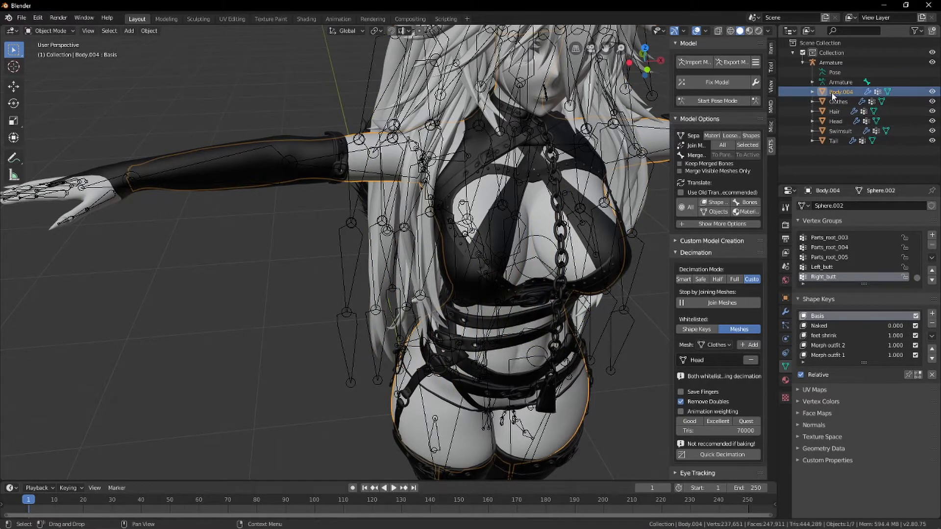
double_click(841, 92)
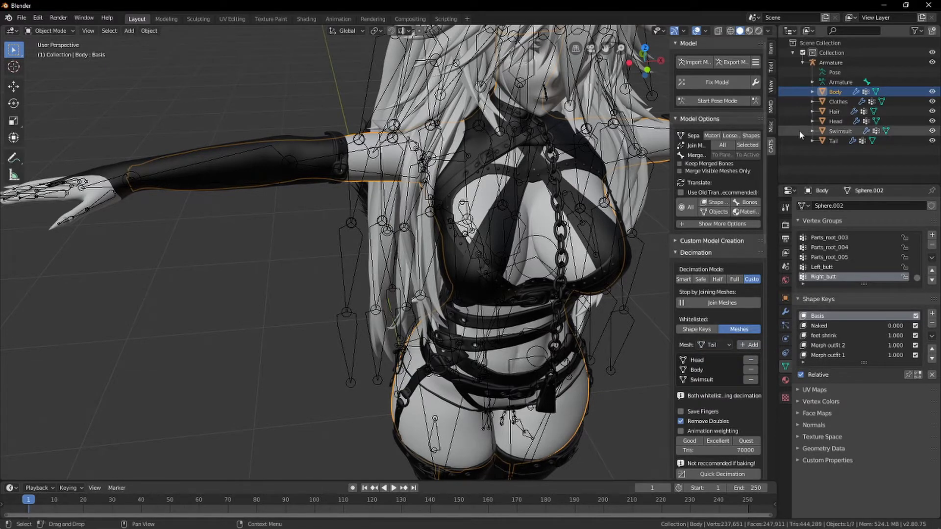
Enter Edit Mode on the Clothes mesh and return to Object Mode.
left_click(838, 101)
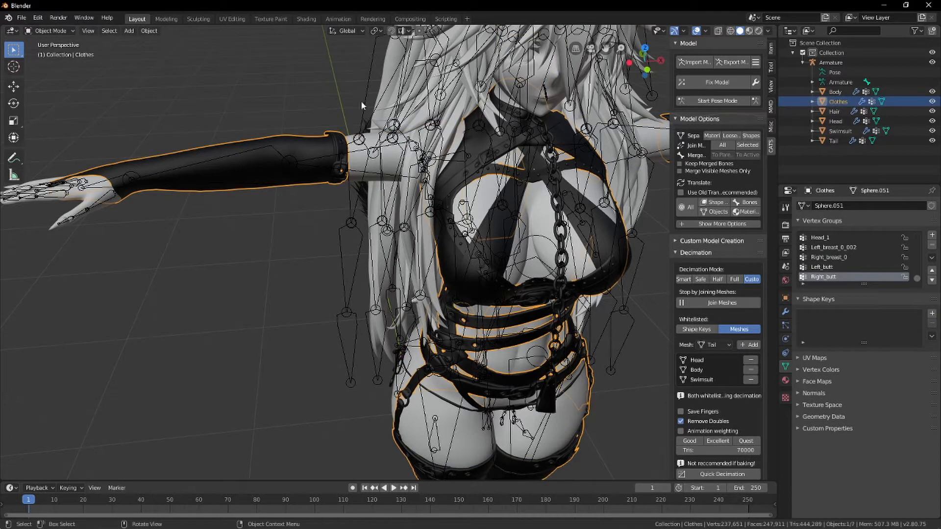
left_click(51, 30)
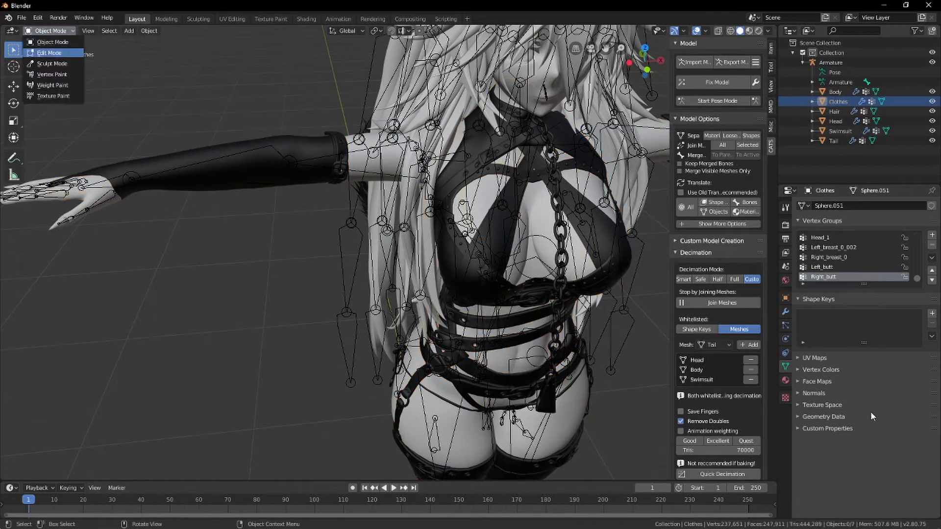
left_click(49, 51)
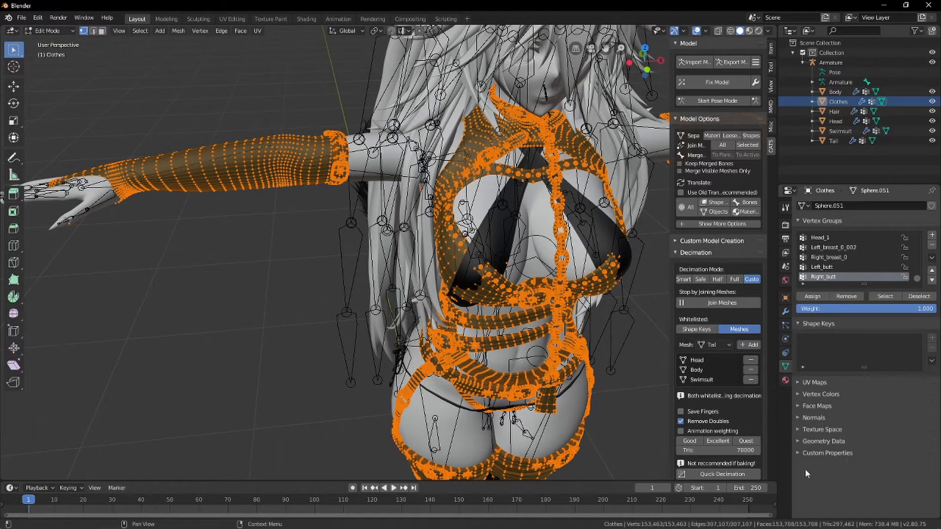
key("Tab")
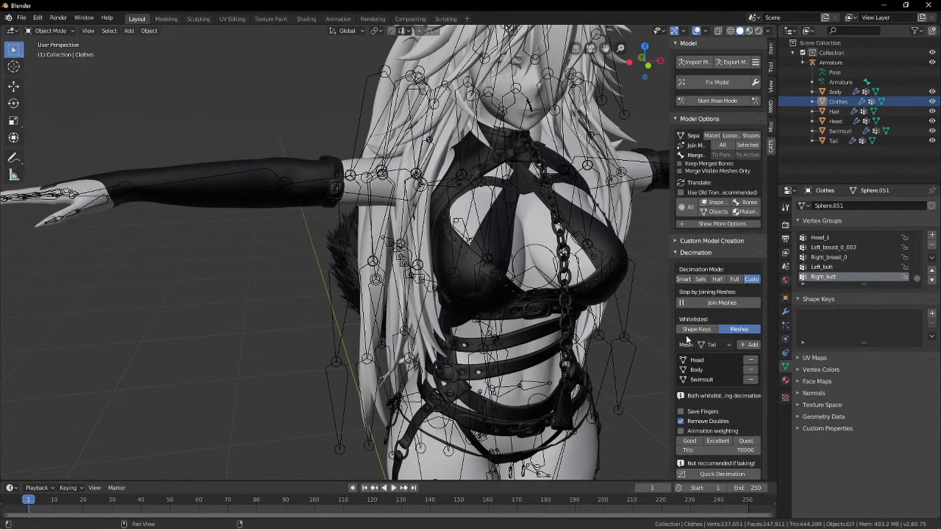
Toggle the whitelist between Shape Keys and Meshes, then run CATS Quick Decimation.
left_click(697, 329)
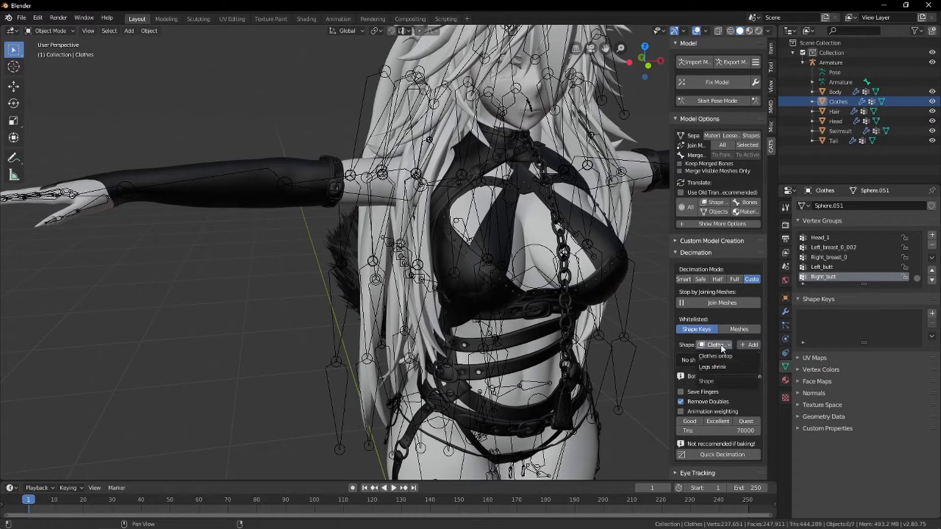
left_click(739, 330)
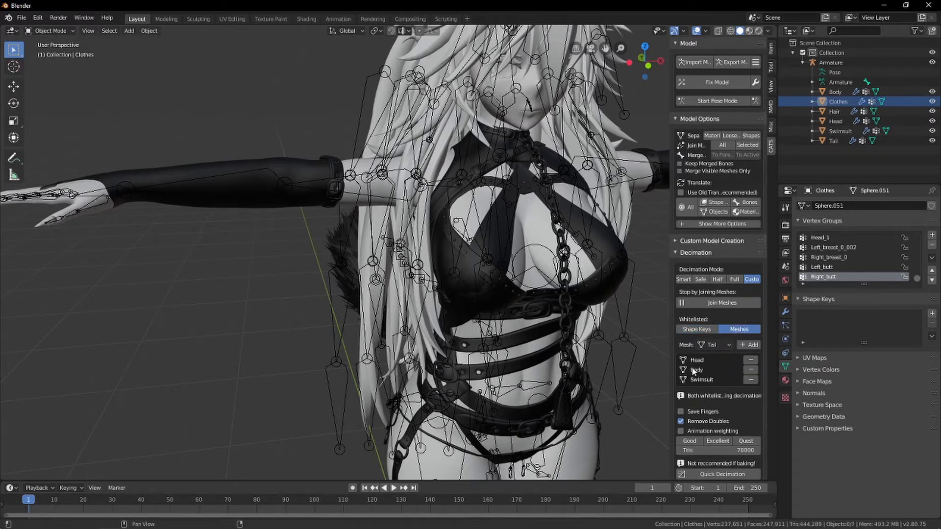
left_click(697, 330)
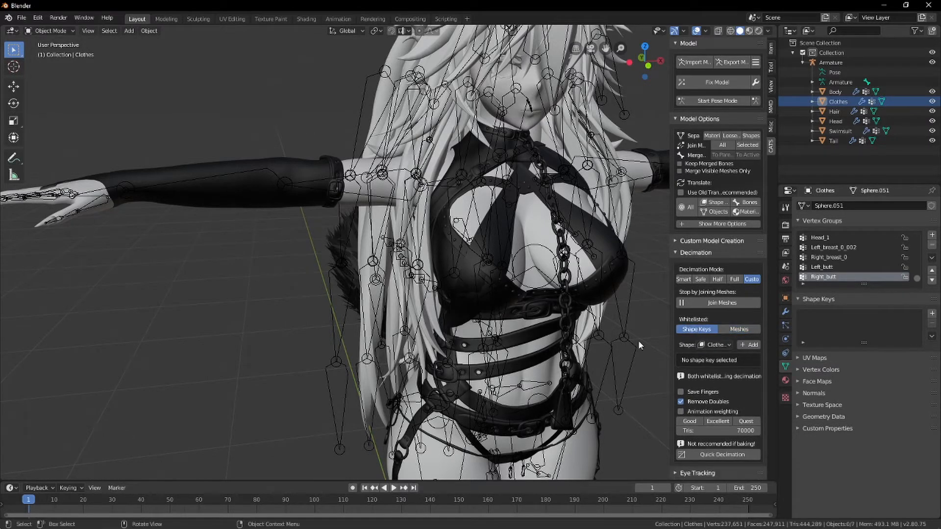
left_click(738, 328)
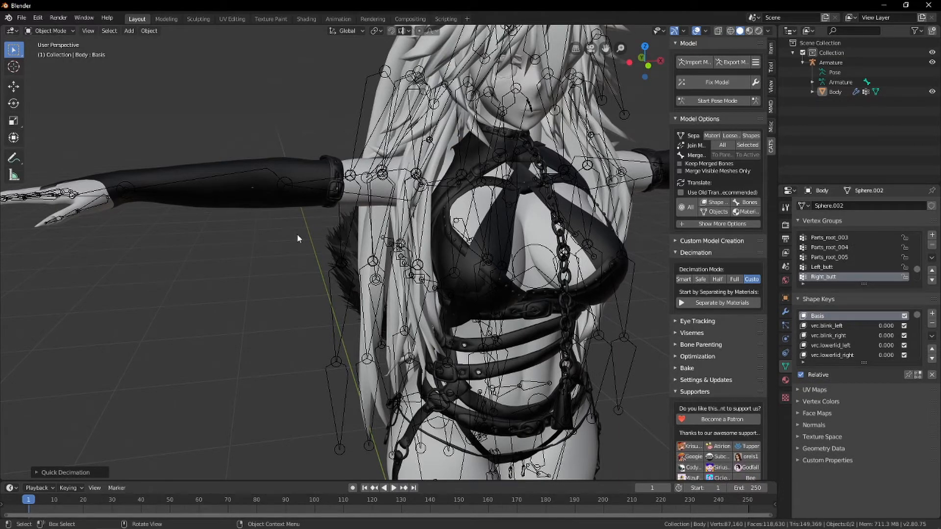
mouse_move(318, 158)
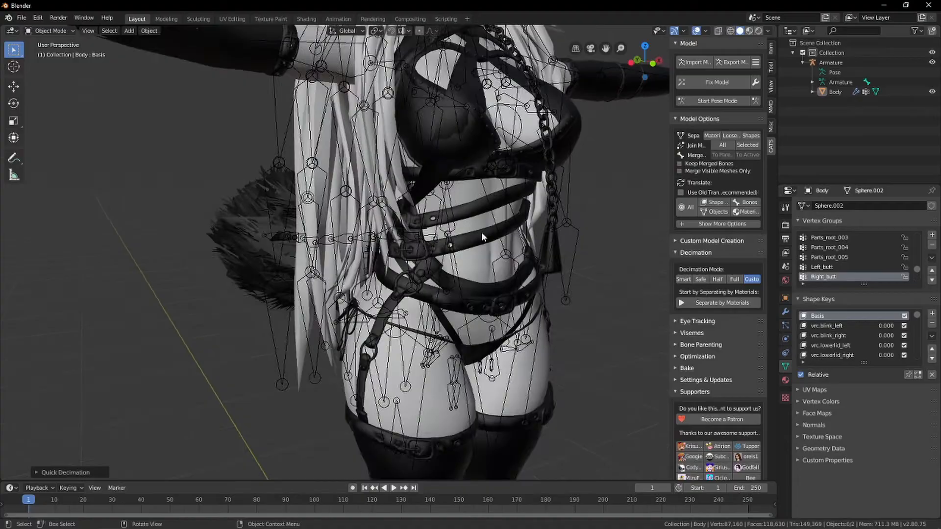
left_click_drag(481, 240, 549, 201)
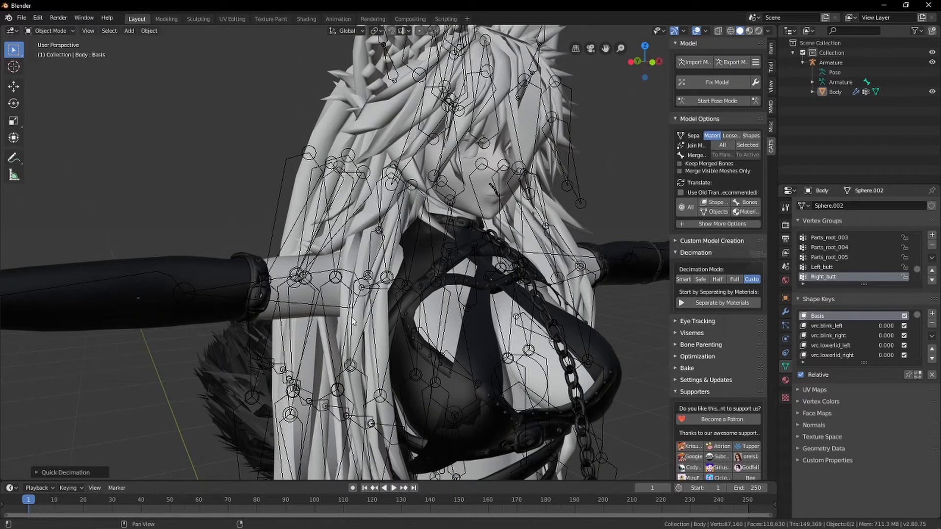
Join face.002 into Blush and parts 2 into parts, leaving seven meshes.
left_click(718, 303)
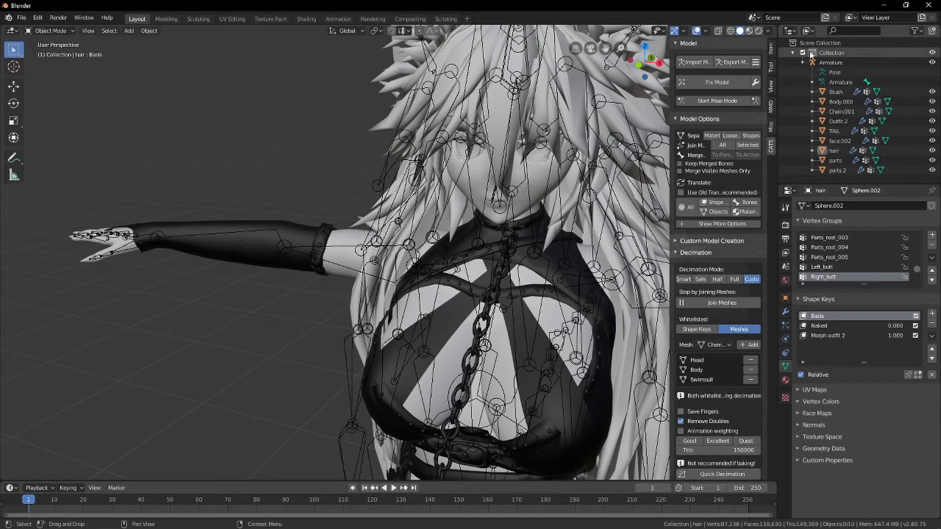
left_click(841, 141)
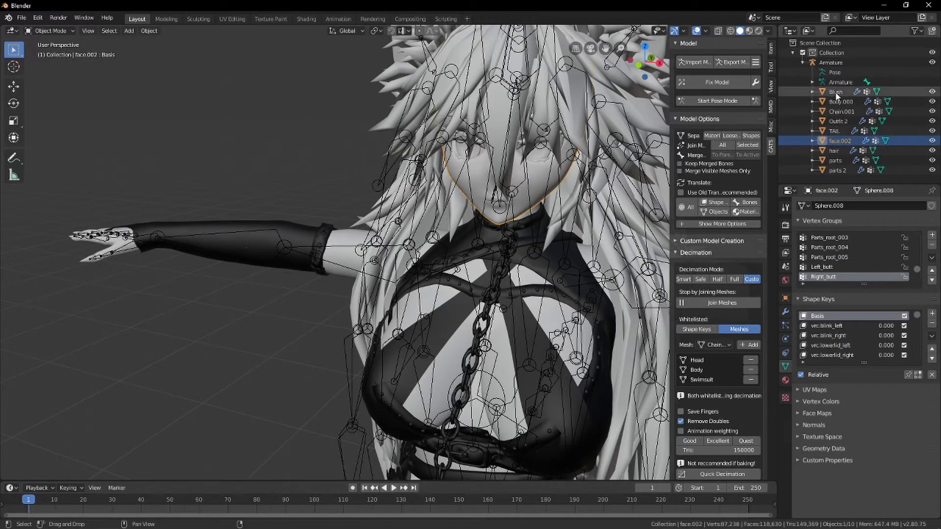
left_click(836, 91)
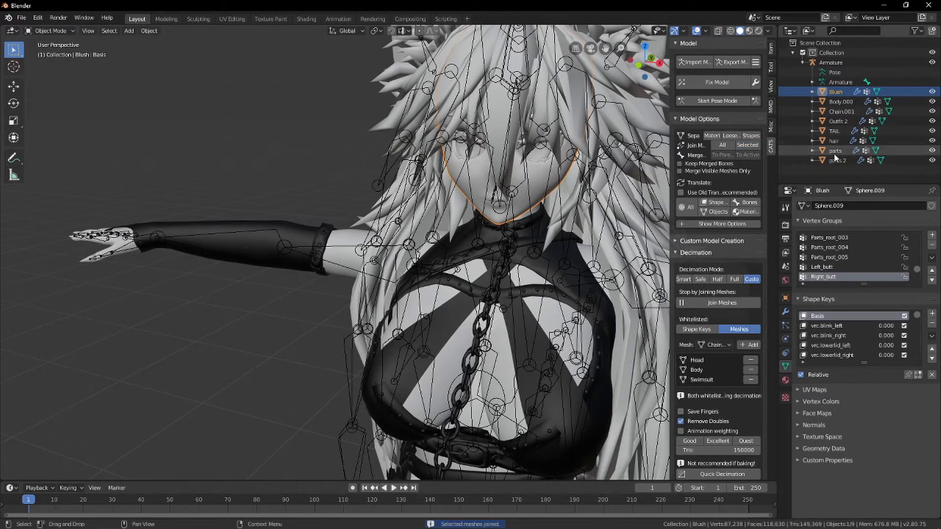
left_click(835, 151)
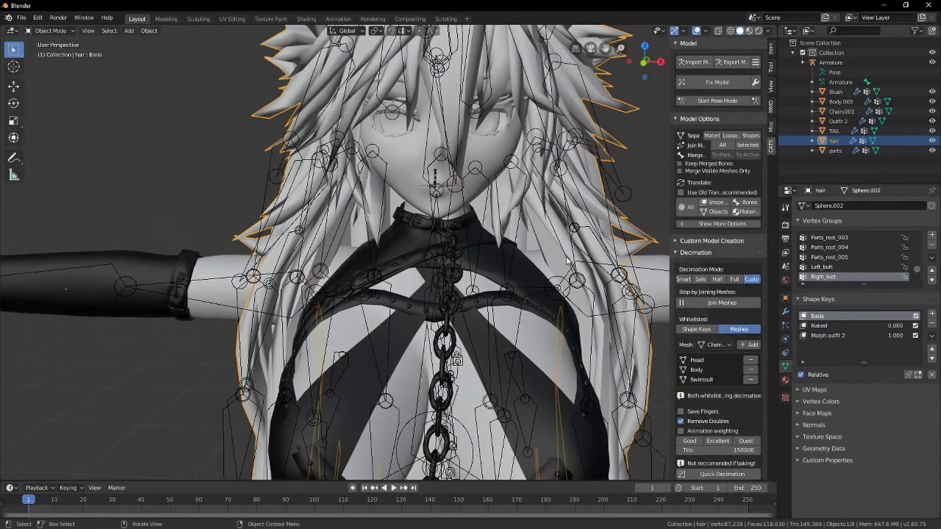
scroll("down", 3)
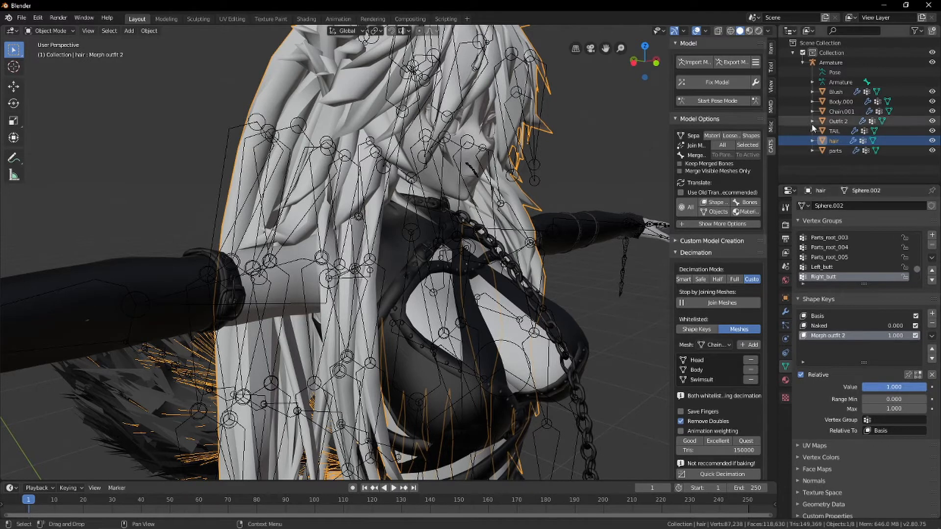
left_click(841, 102)
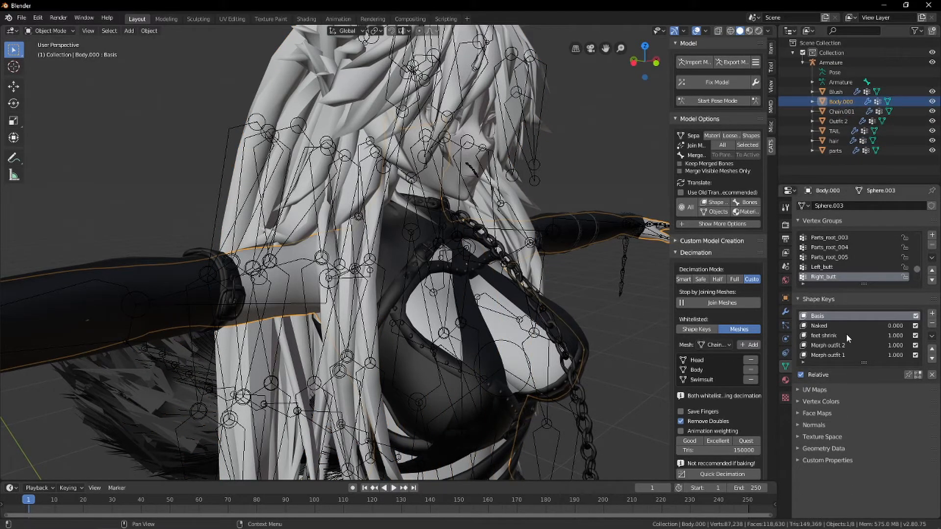
left_click(828, 345)
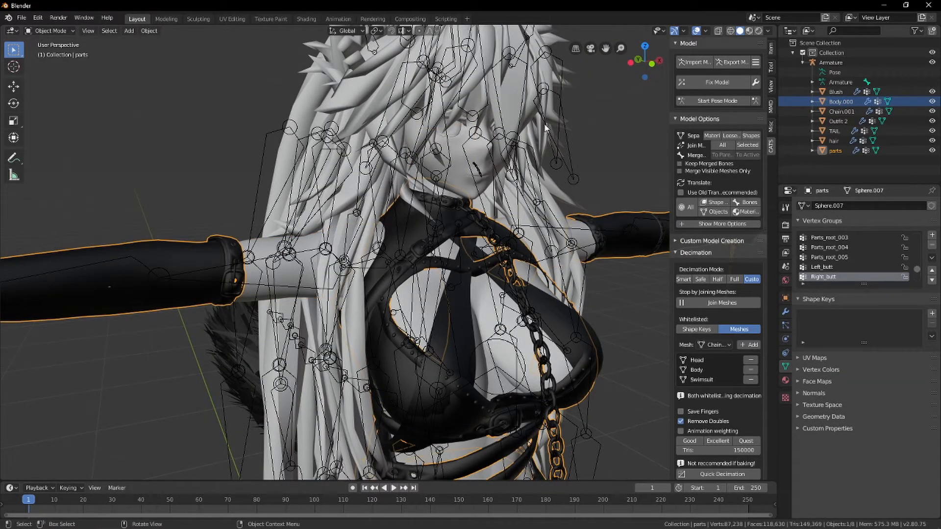
Merge the parts mesh's vertices by distance in Edit Mode, then return to Object Mode.
left_click(49, 31)
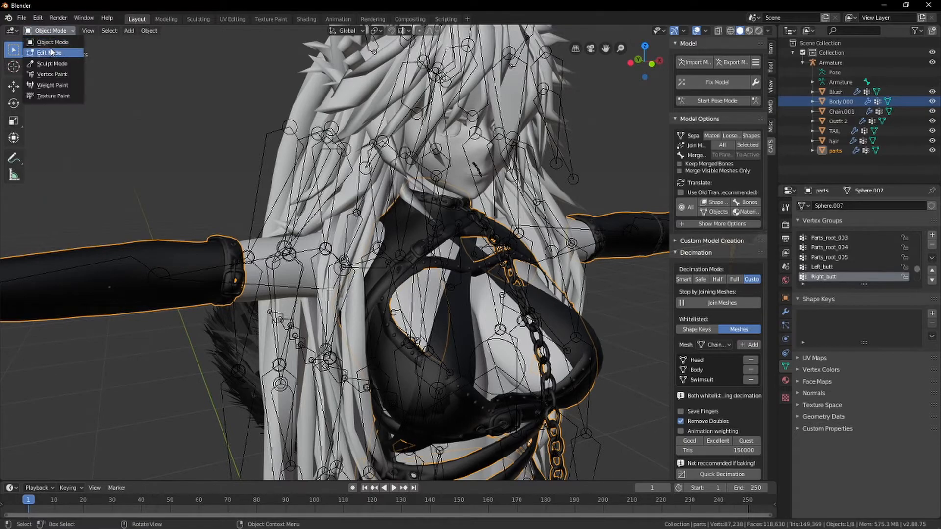
left_click(47, 52)
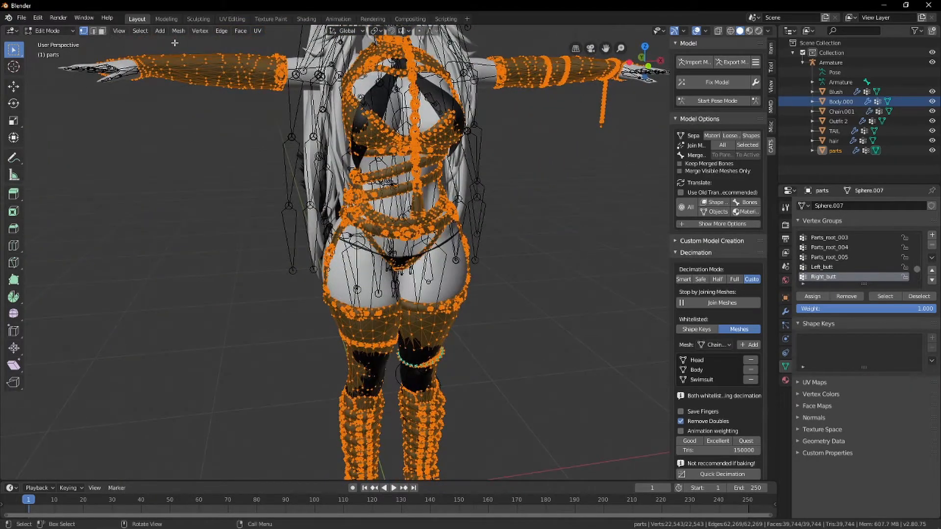
left_click(174, 30)
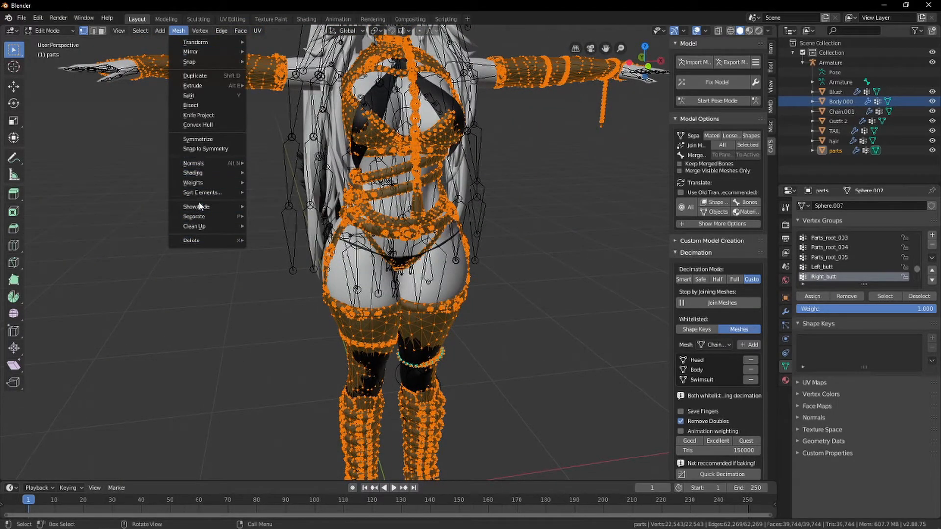
mouse_move(198, 200)
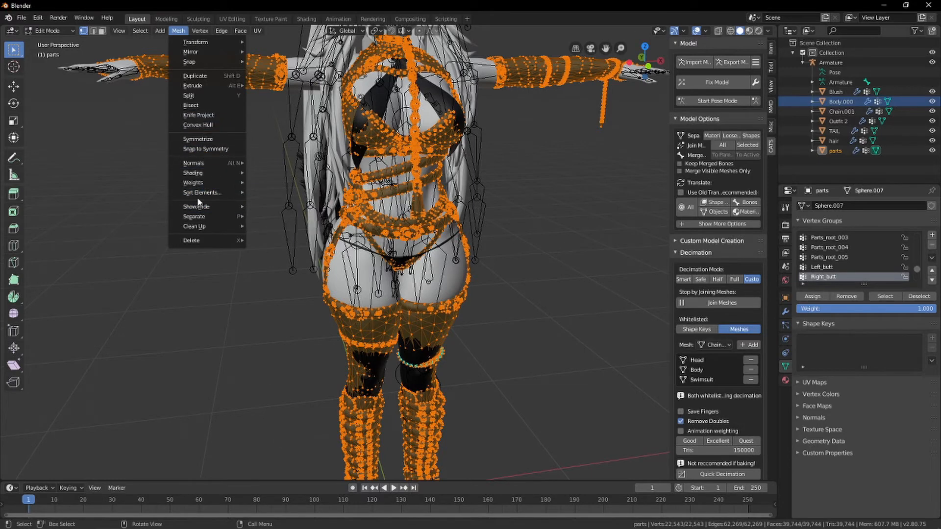
mouse_move(201, 193)
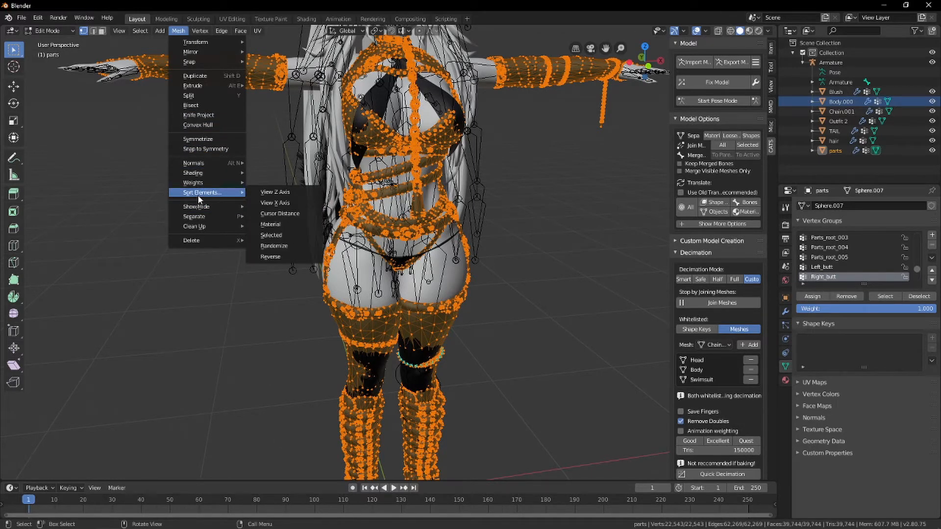
left_click(51, 31)
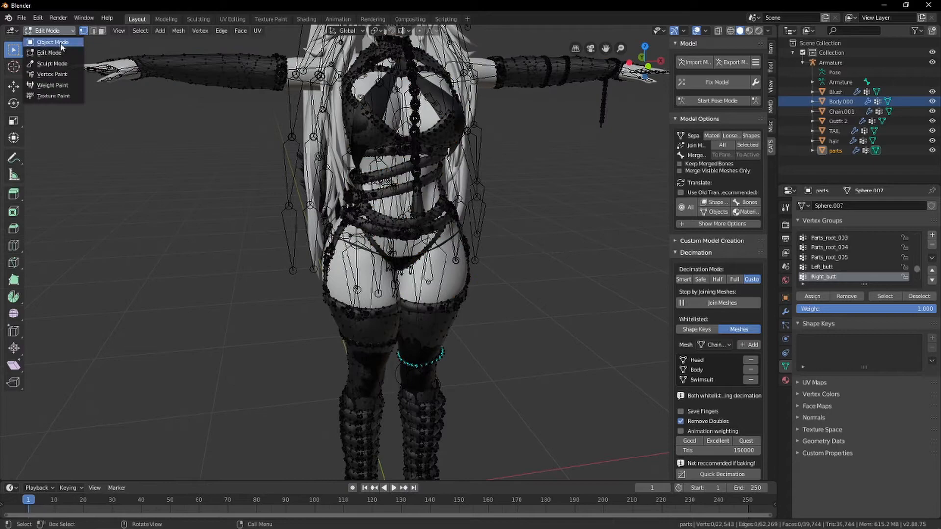
left_click(49, 41)
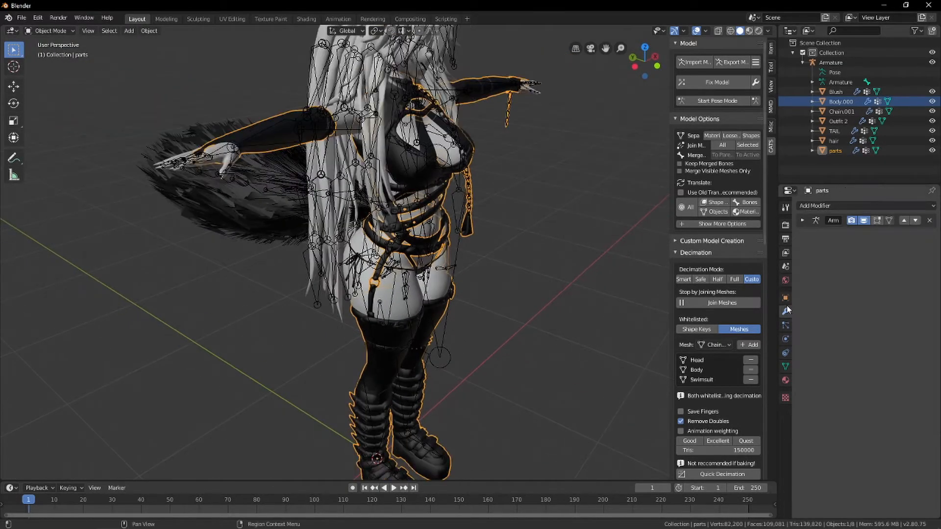
Add a Planar Decimate modifier to parts, cutting faces from 39,744 to 25,129.
left_click(865, 206)
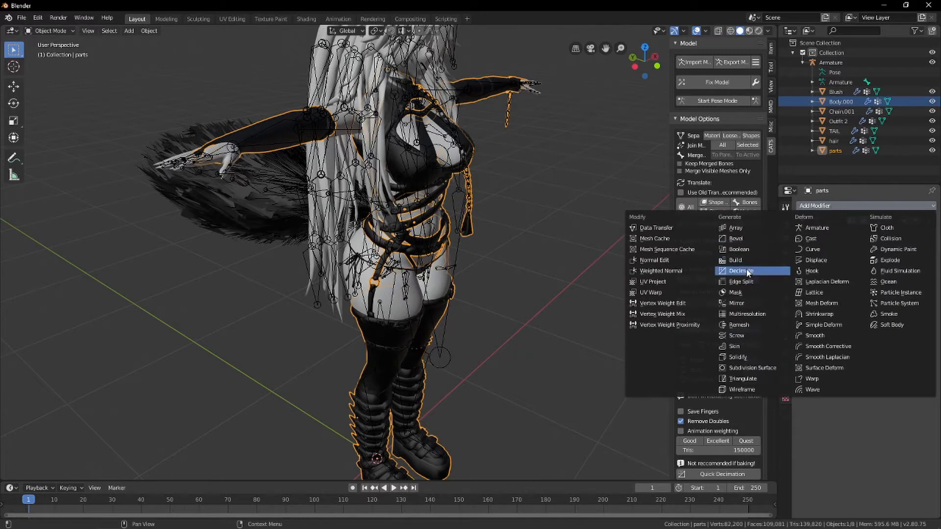
left_click(741, 270)
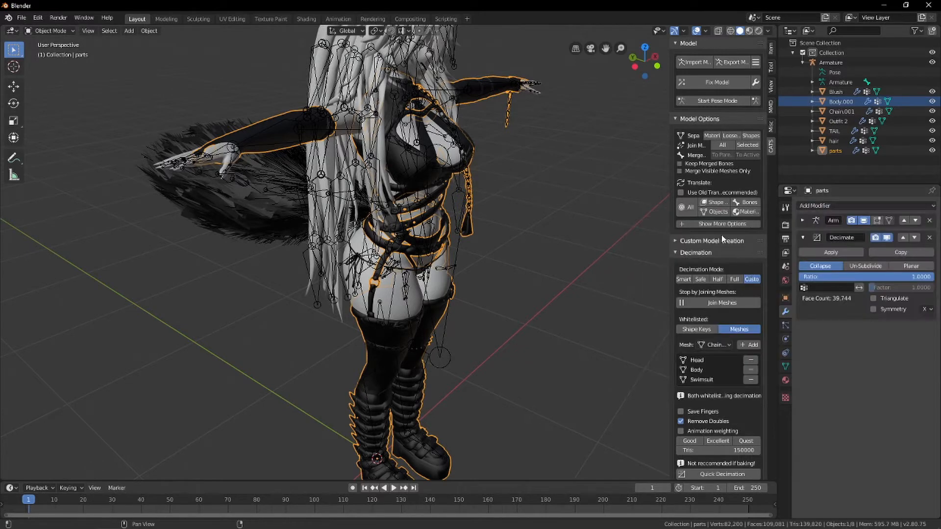
mouse_move(912, 265)
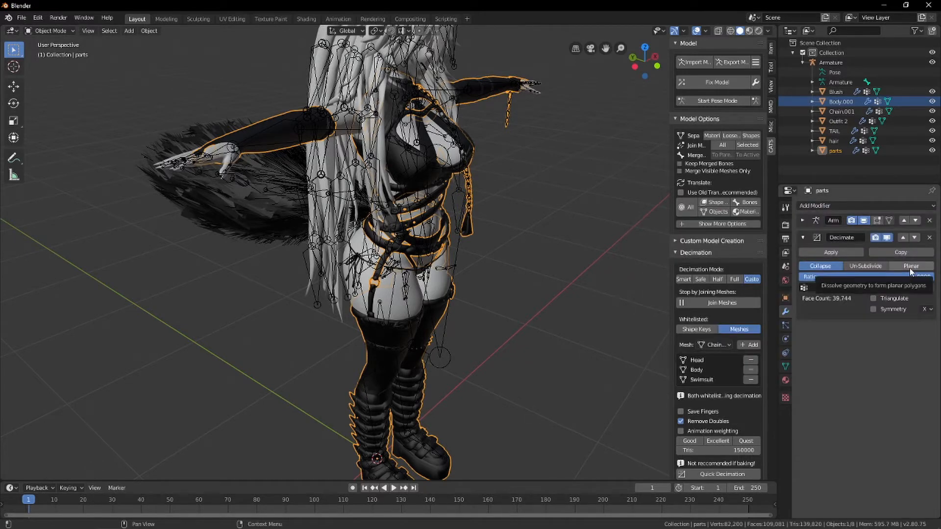
left_click(911, 266)
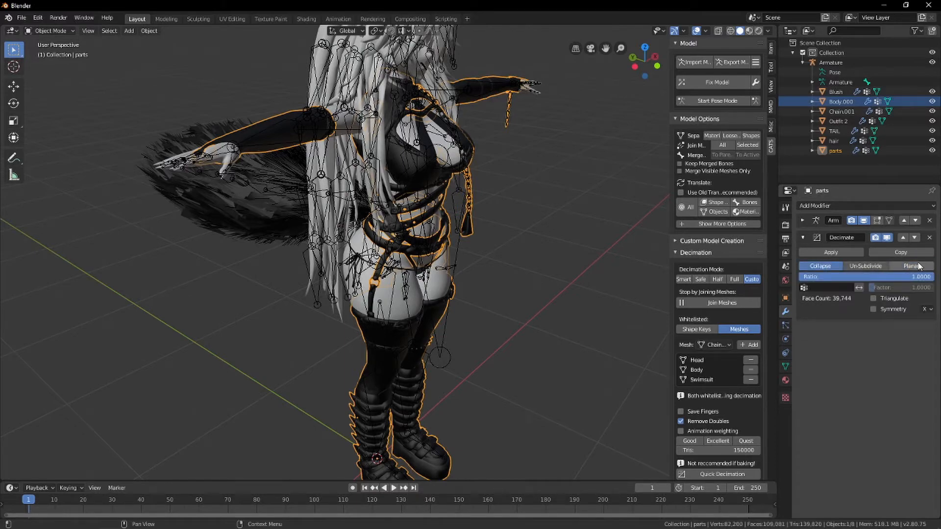
left_click(912, 266)
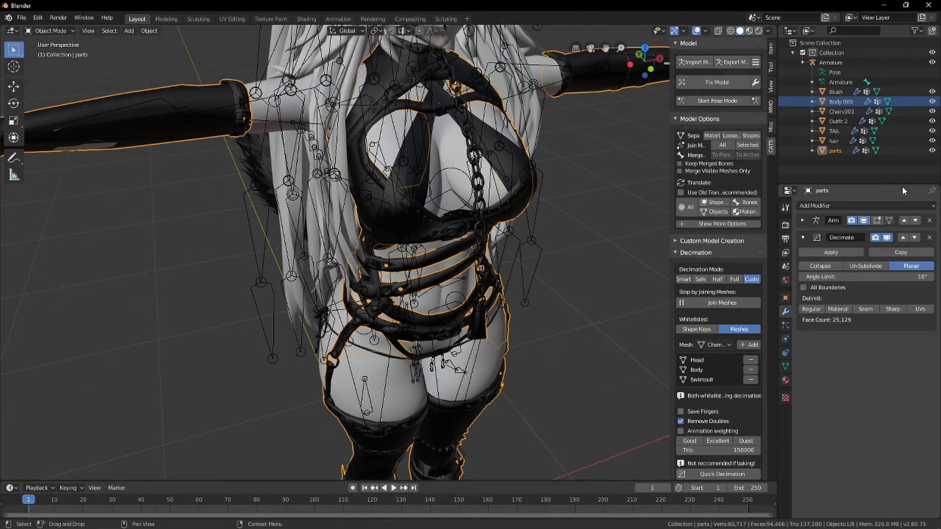
mouse_move(879, 276)
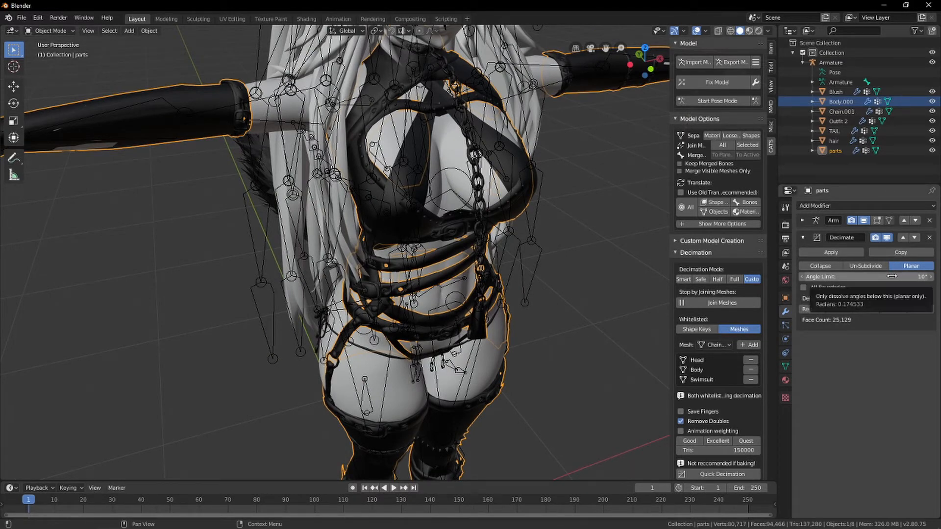
Try Planar decimation on parts with material and UV delimits, then revert to Collapse mode.
left_click_drag(876, 277, 894, 276)
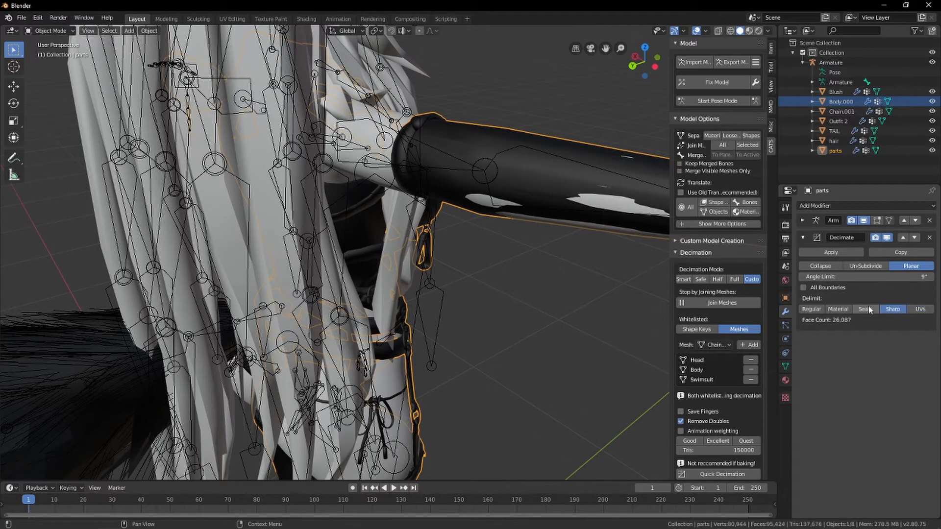
left_click(838, 310)
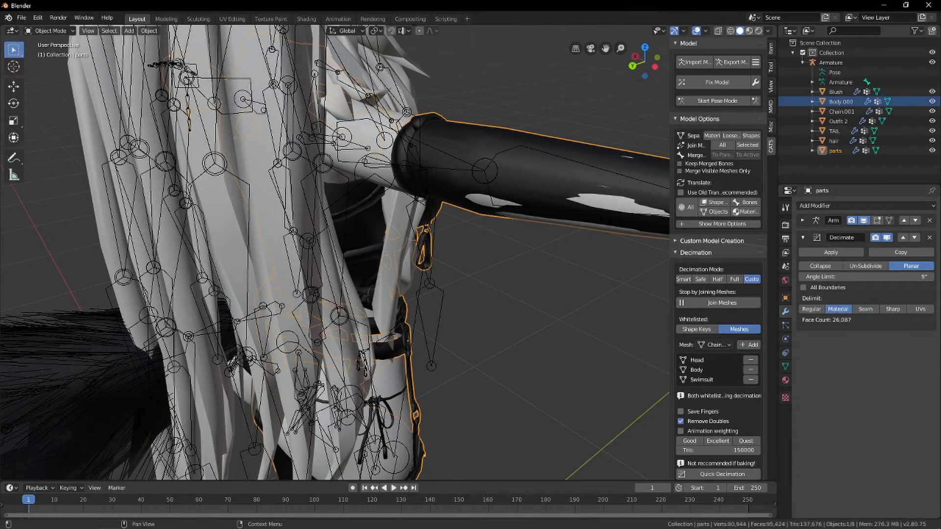
left_click(921, 310)
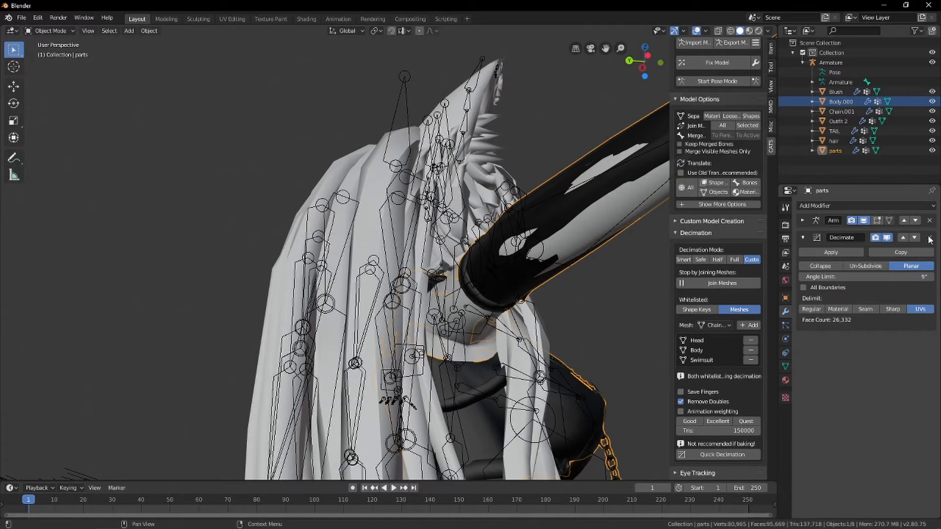
mouse_move(929, 237)
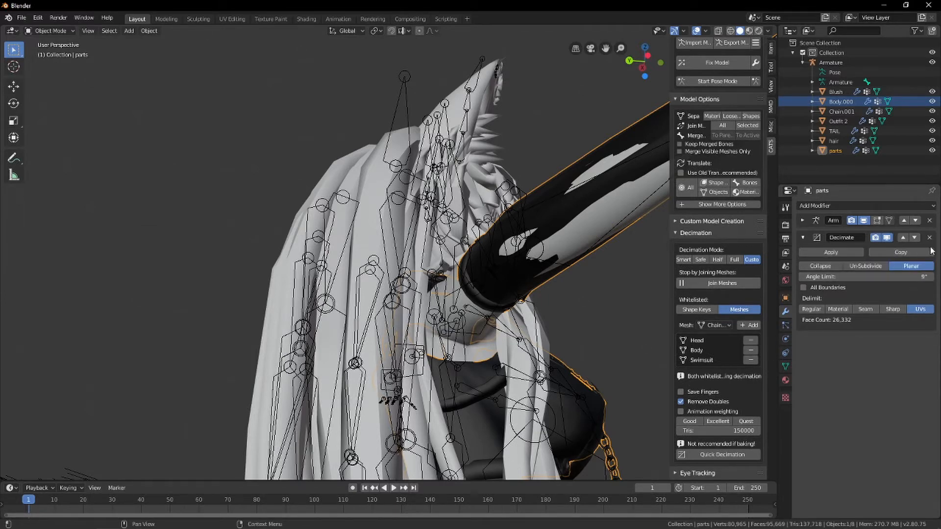
left_click(820, 266)
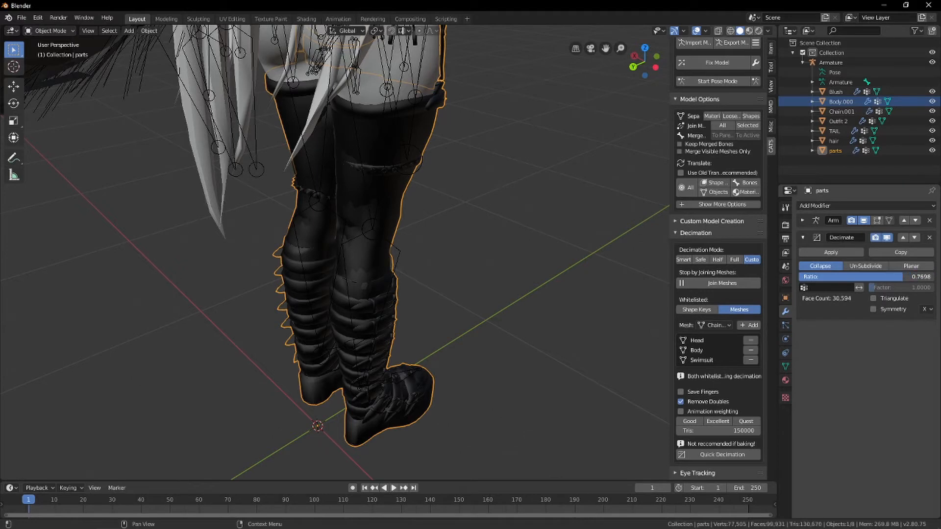
Set the parts Decimate modifier ratio to 0.6 and apply it.
left_click(865, 276)
type("0.5000")
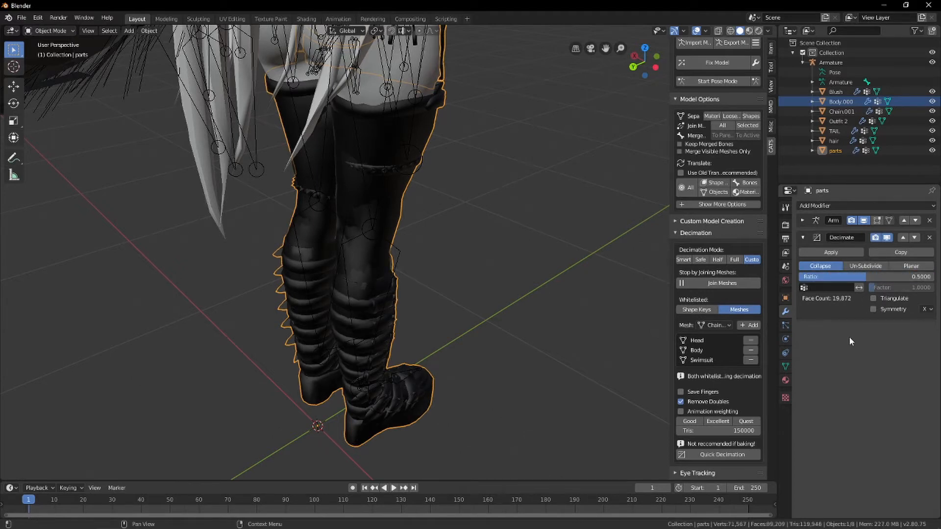
left_click_drag(871, 276, 840, 277)
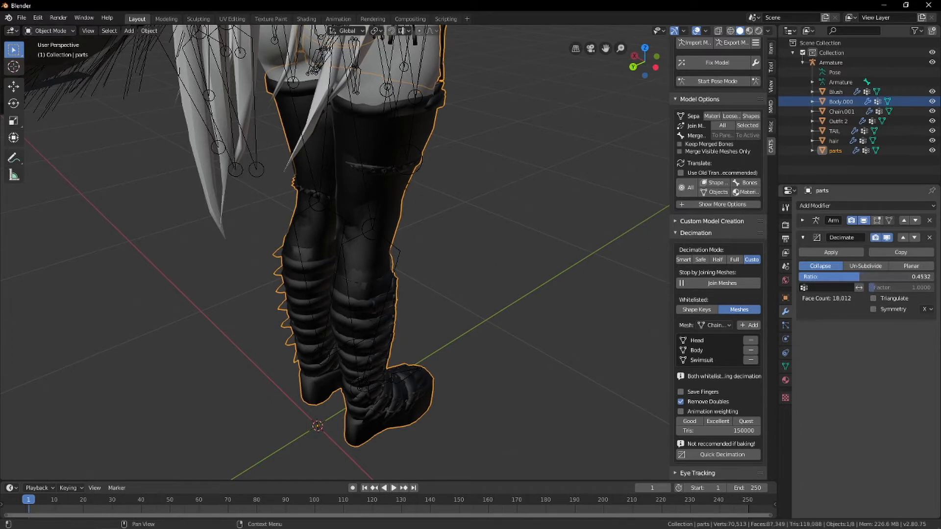
left_click_drag(853, 277, 829, 277)
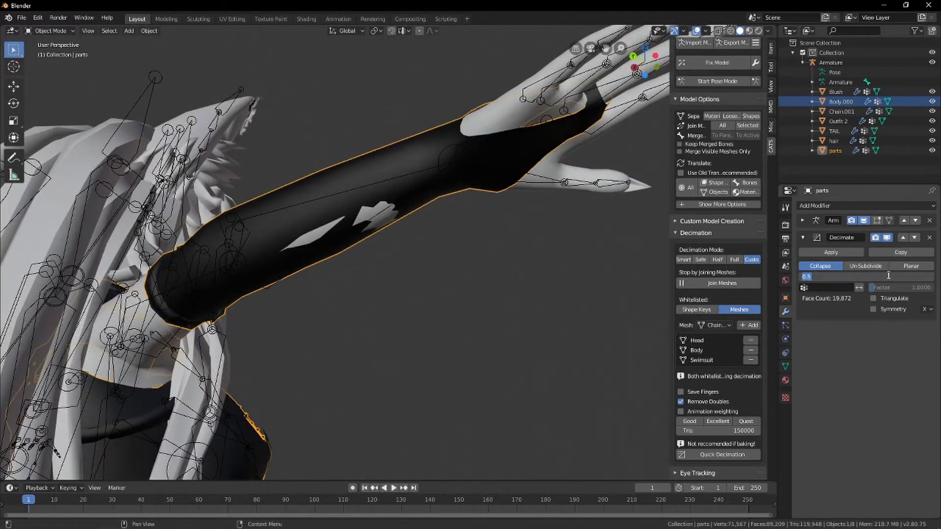
left_click_drag(828, 276, 889, 276)
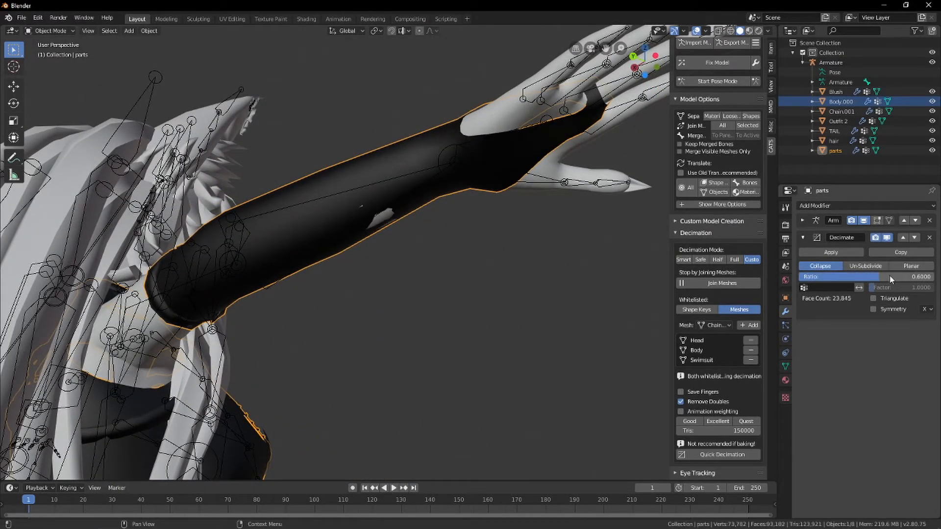
left_click(866, 277)
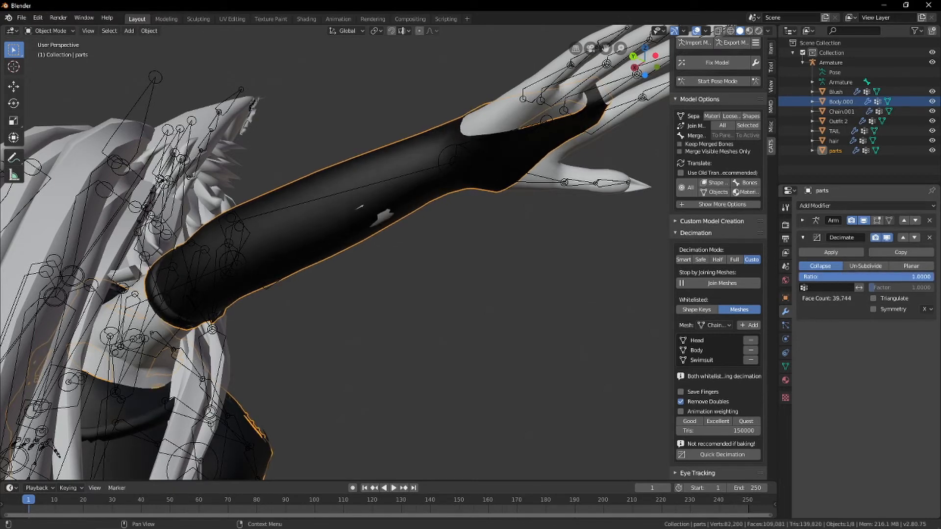
left_click_drag(894, 277, 858, 277)
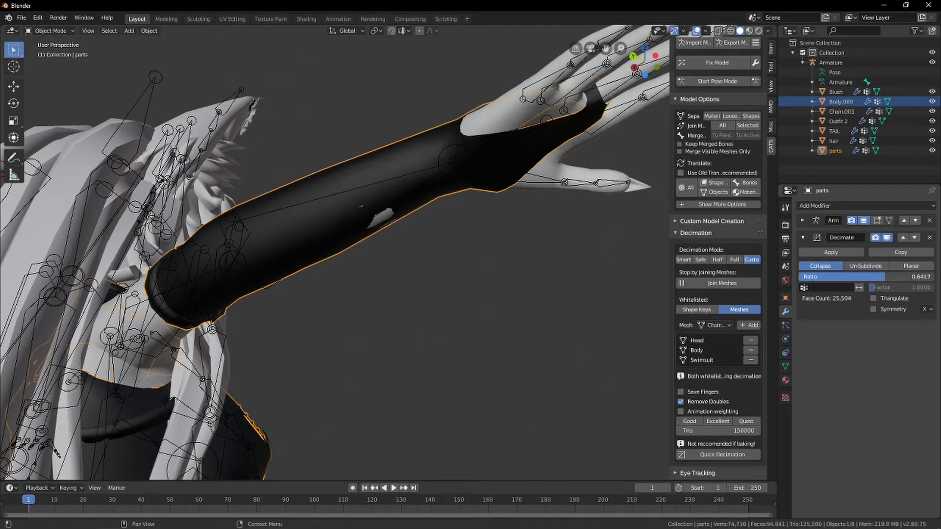
left_click_drag(871, 276, 897, 277)
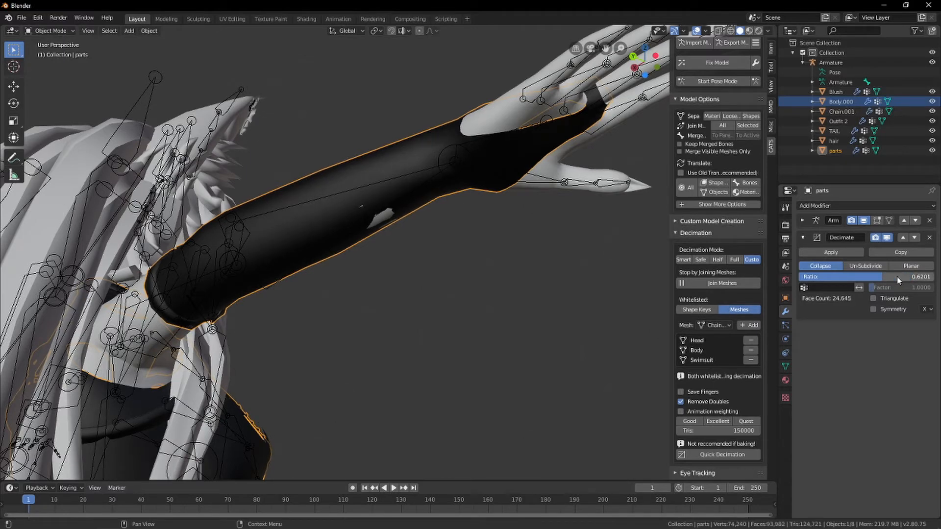
left_click_drag(906, 277, 894, 277)
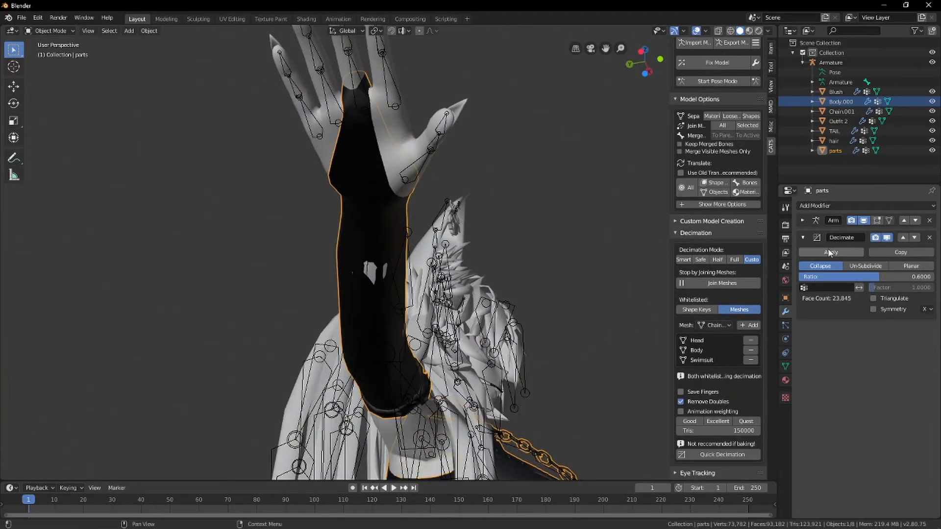
left_click(830, 252)
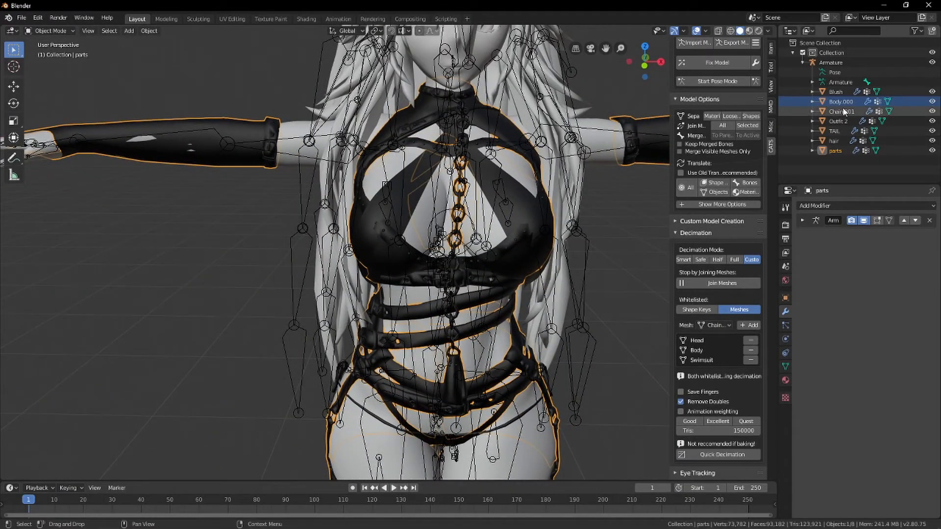
Merge the parts mesh's vertices by distance at 0.00001 m, removing 13, then return to Object Mode.
left_click(842, 111)
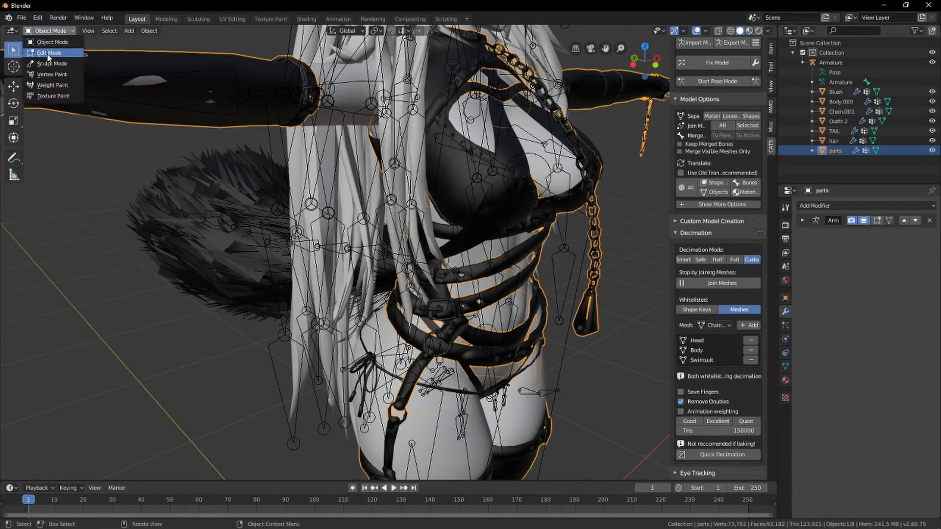
left_click(47, 50)
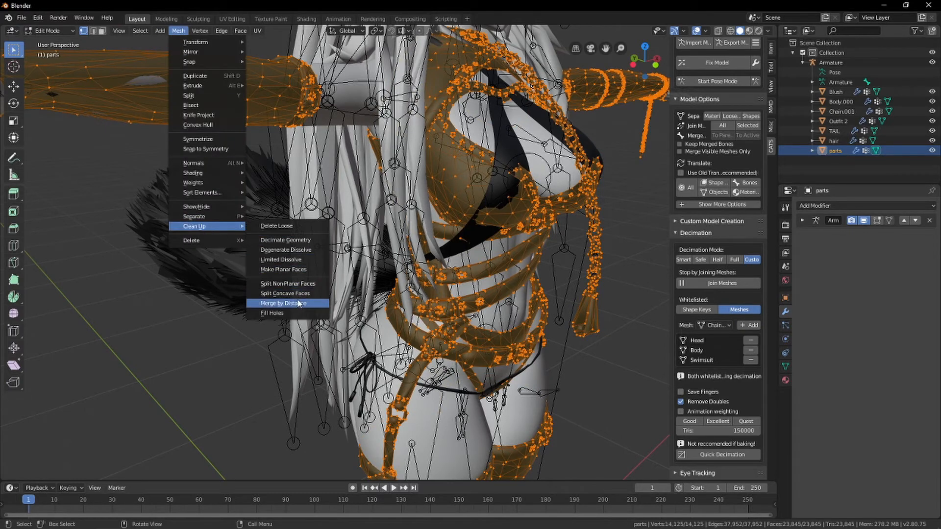
left_click(288, 304)
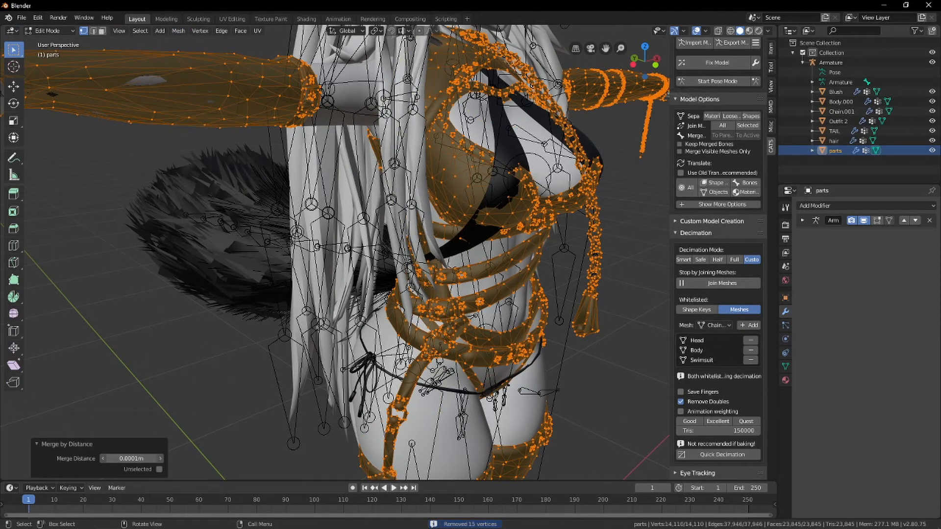
left_click(131, 459)
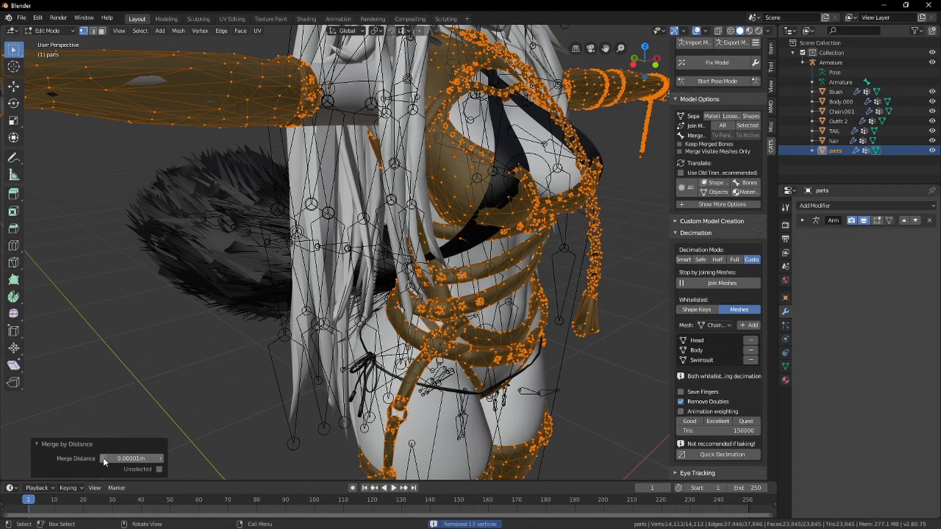
mouse_move(160, 461)
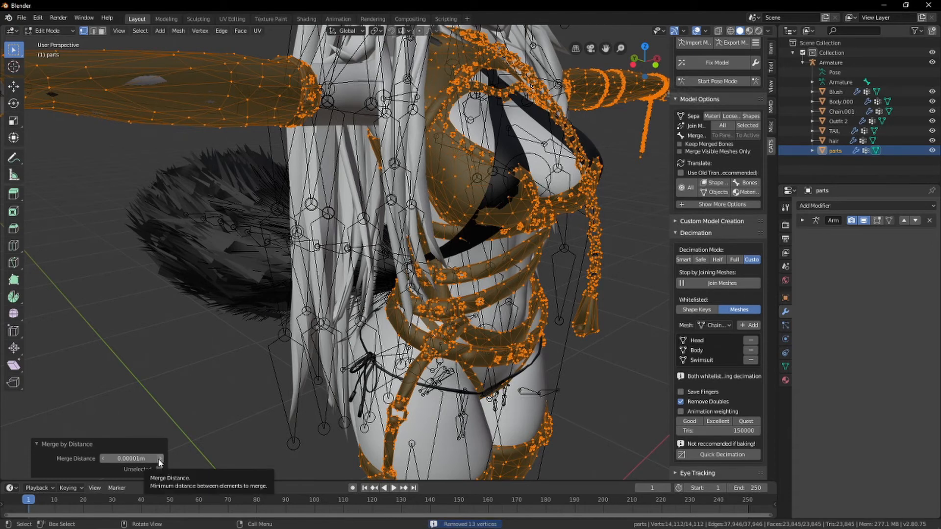
left_click(104, 459)
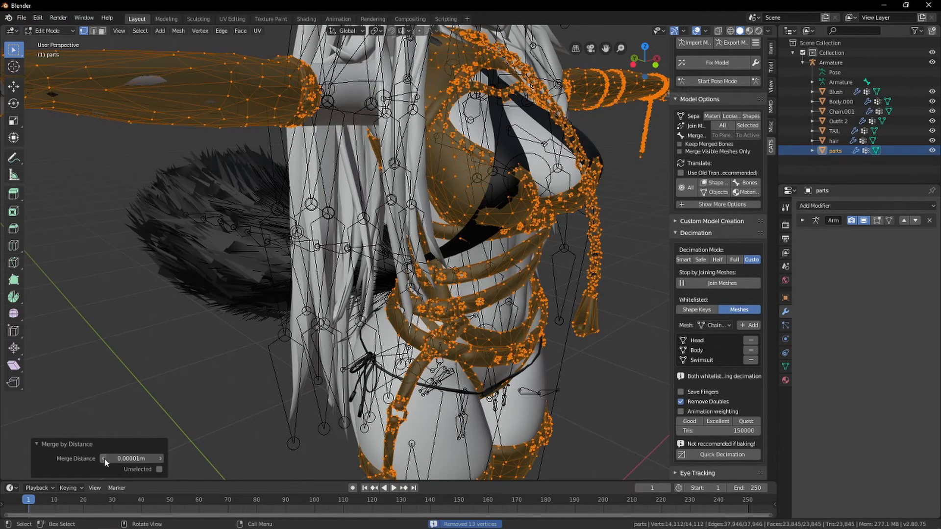
mouse_move(116, 399)
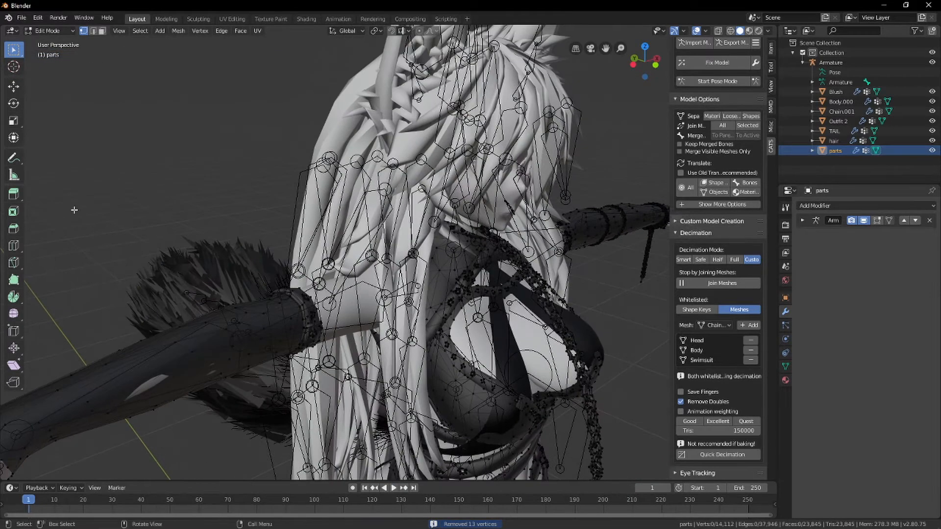
key("Tab")
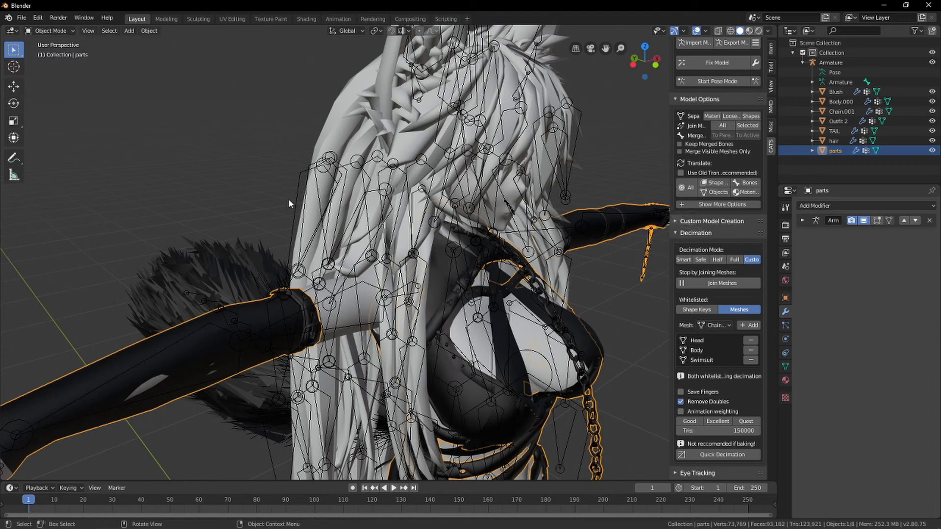
mouse_move(492, 316)
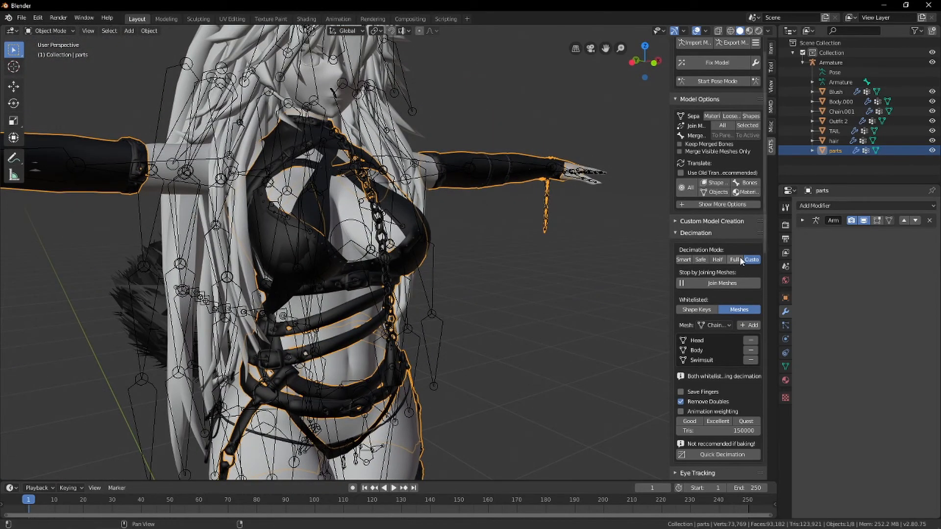
Select Body.000 and raise its Morph outfit 2 shape key value to 1.000.
left_click(843, 102)
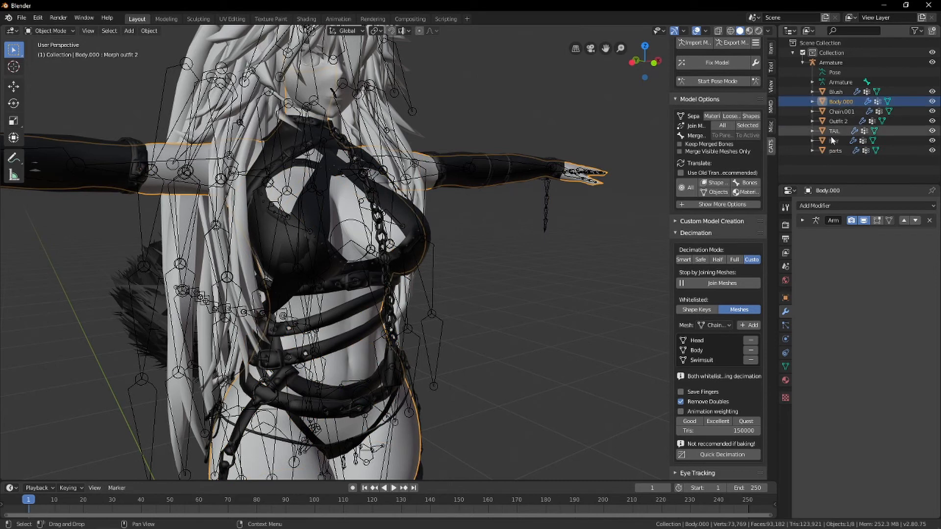
left_click(786, 367)
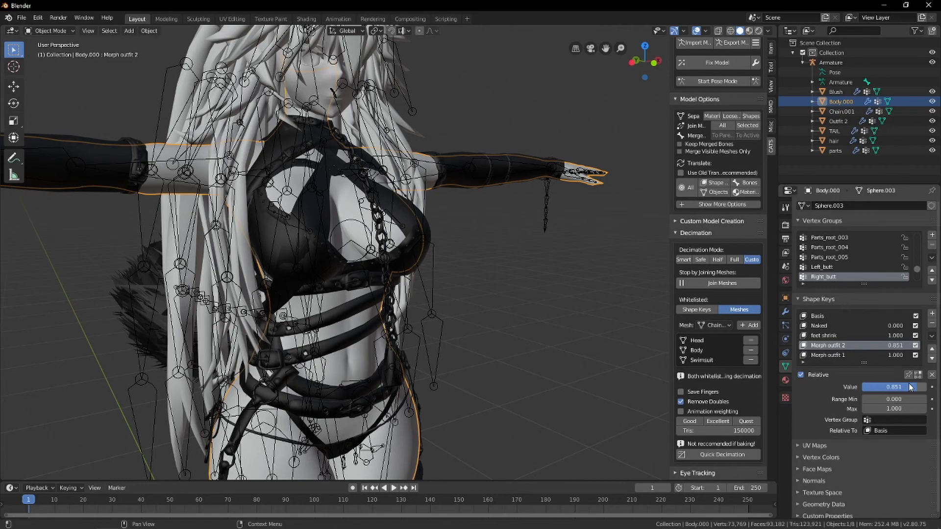
left_click_drag(871, 387, 912, 387)
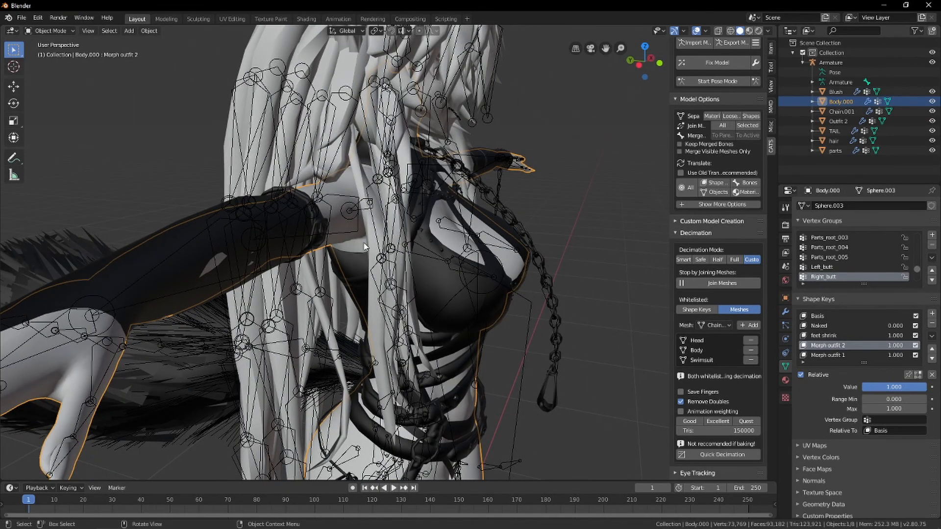
mouse_move(366, 257)
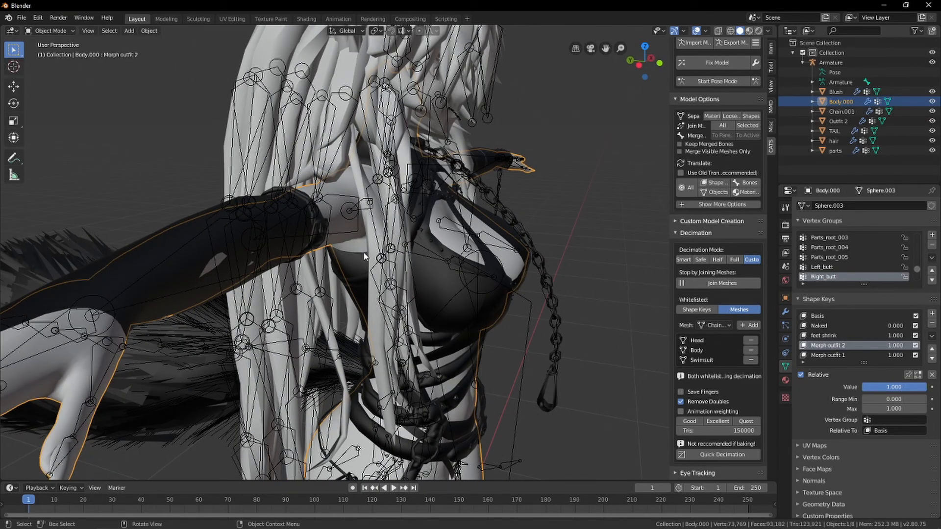
mouse_move(353, 284)
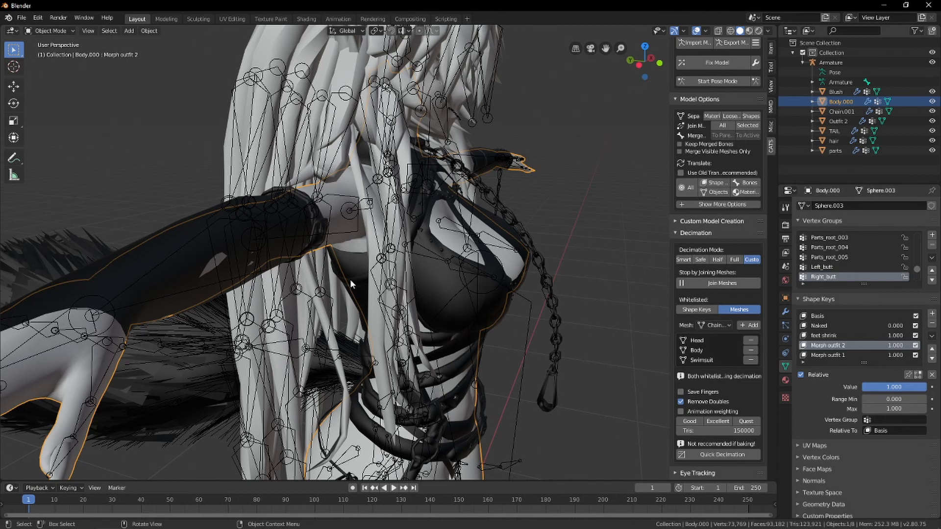
mouse_move(427, 250)
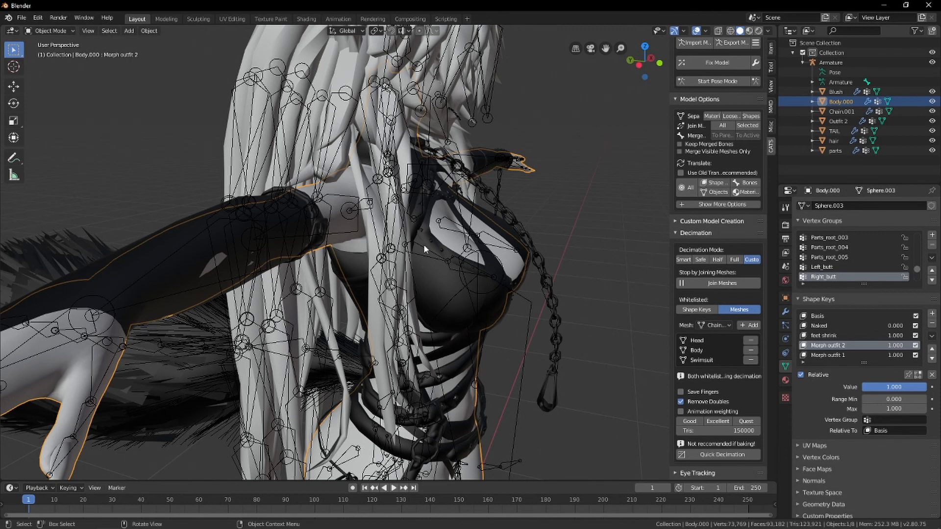